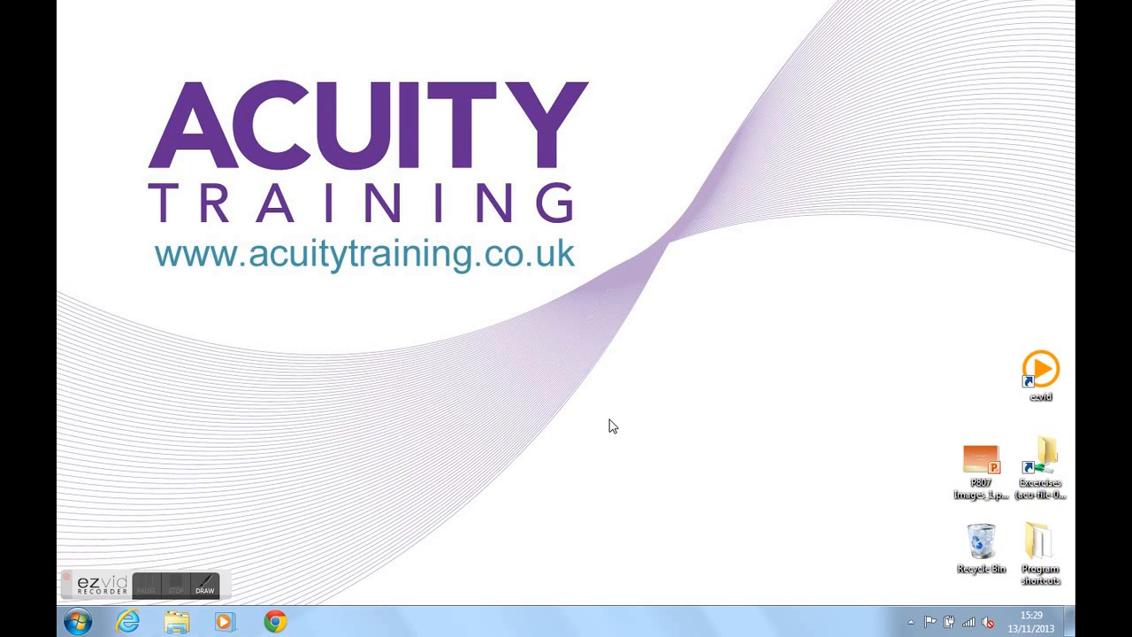
# Launch Microsoft Outlook 2010 from the Start menu and begin a new blank email message
pyautogui.click(145, 584)
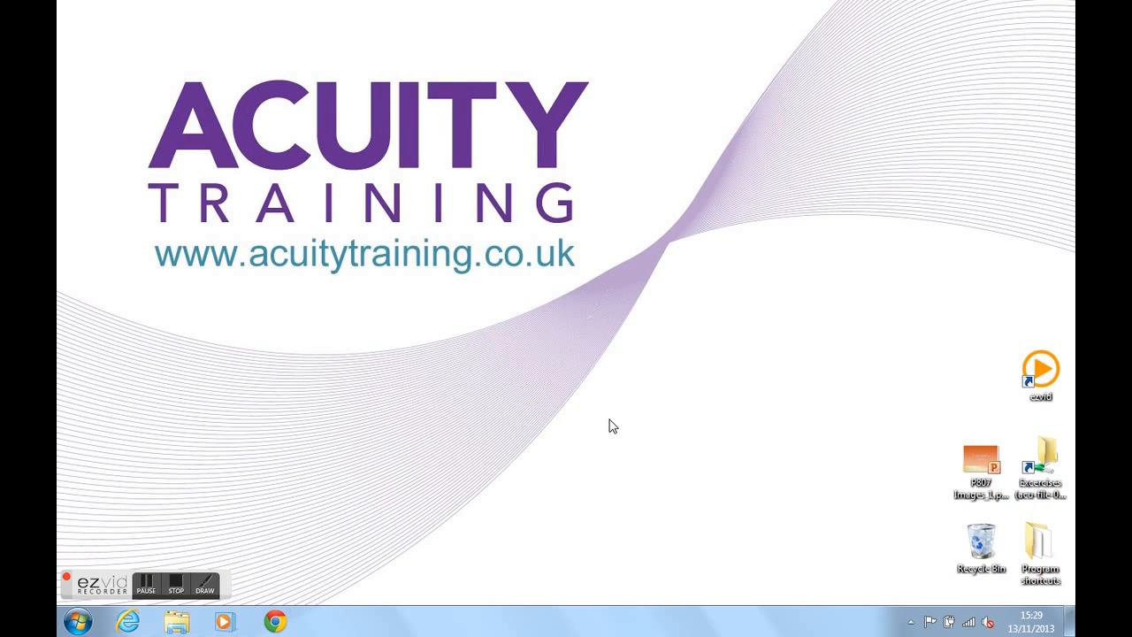
pyautogui.moveTo(582, 418)
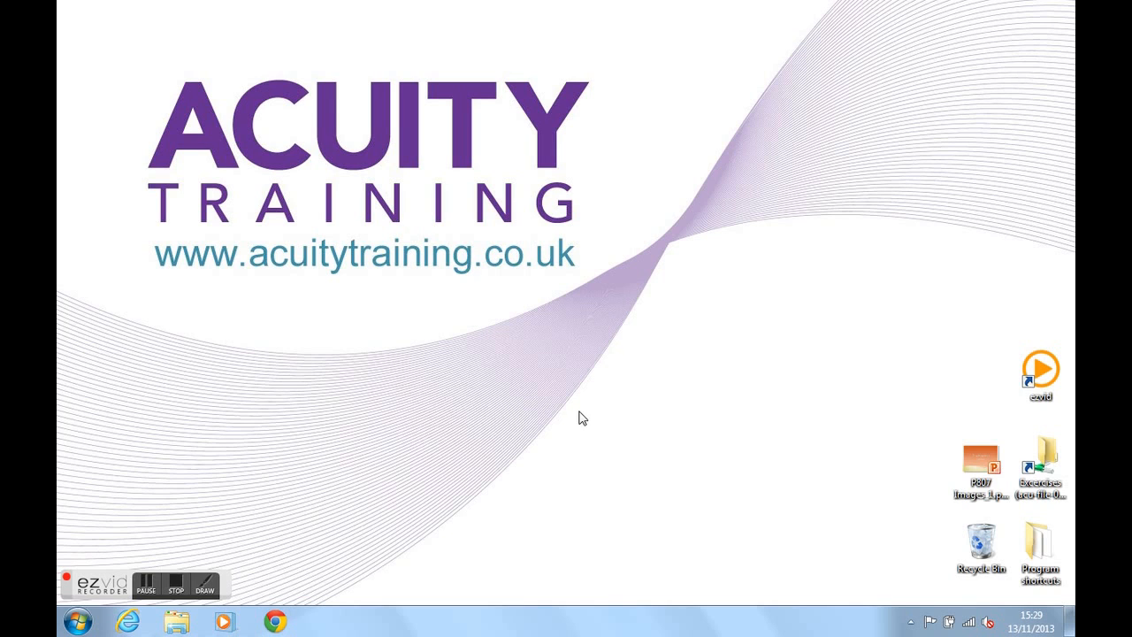
pyautogui.click(78, 621)
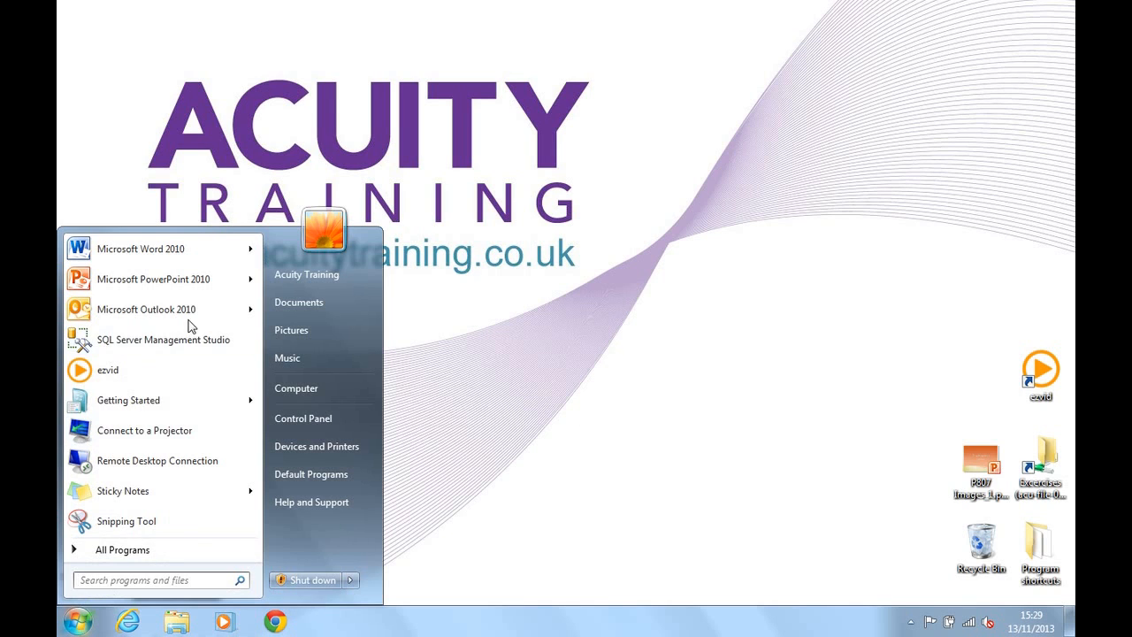
pyautogui.click(147, 308)
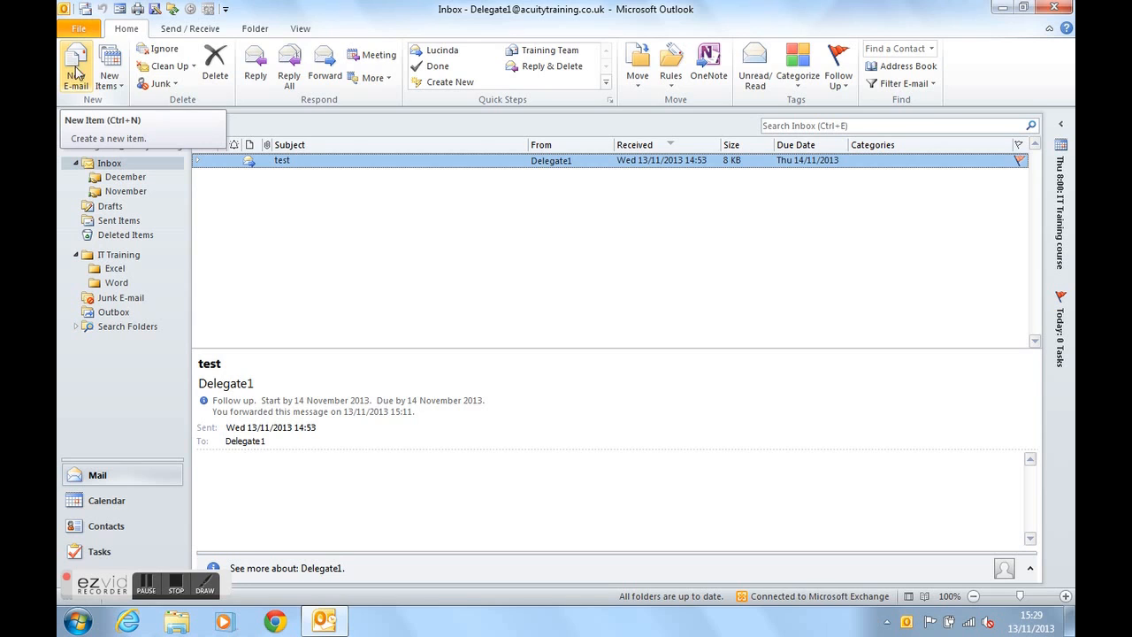
pyautogui.moveTo(326, 290)
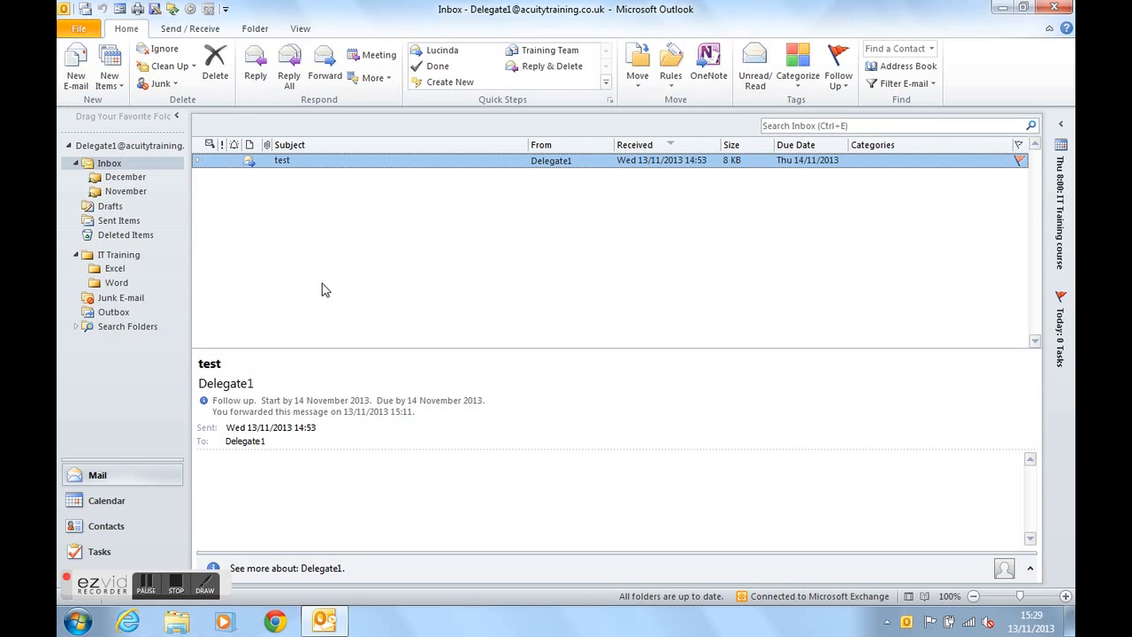
pyautogui.click(74, 68)
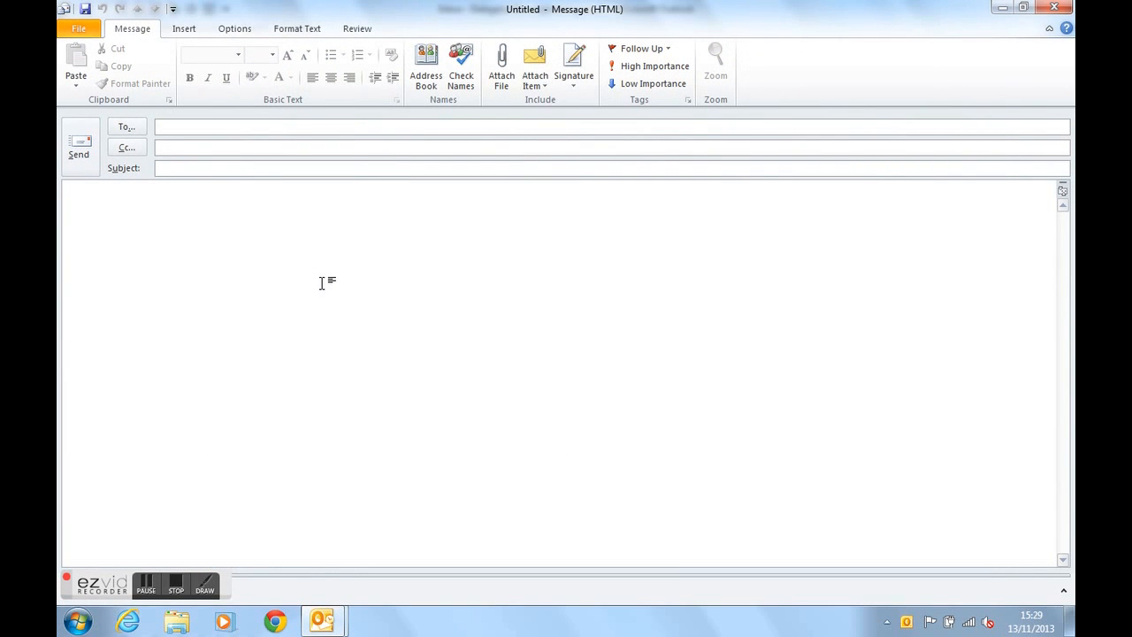
# Enter the subject 'Thank you for your response'
pyautogui.click(354, 128)
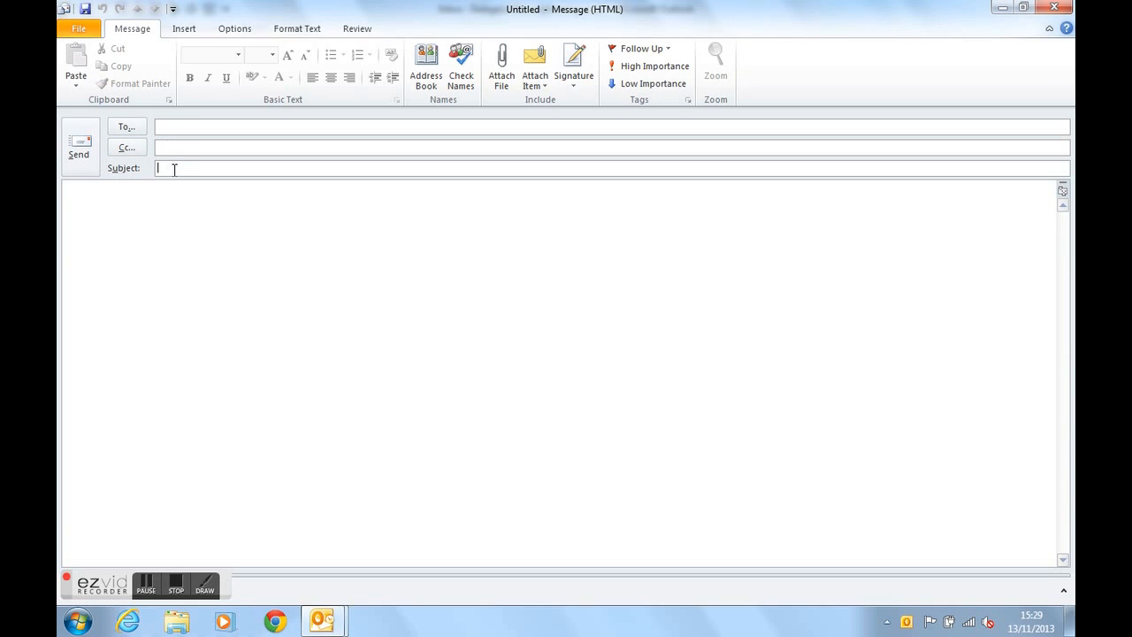
pyautogui.moveTo(180, 182)
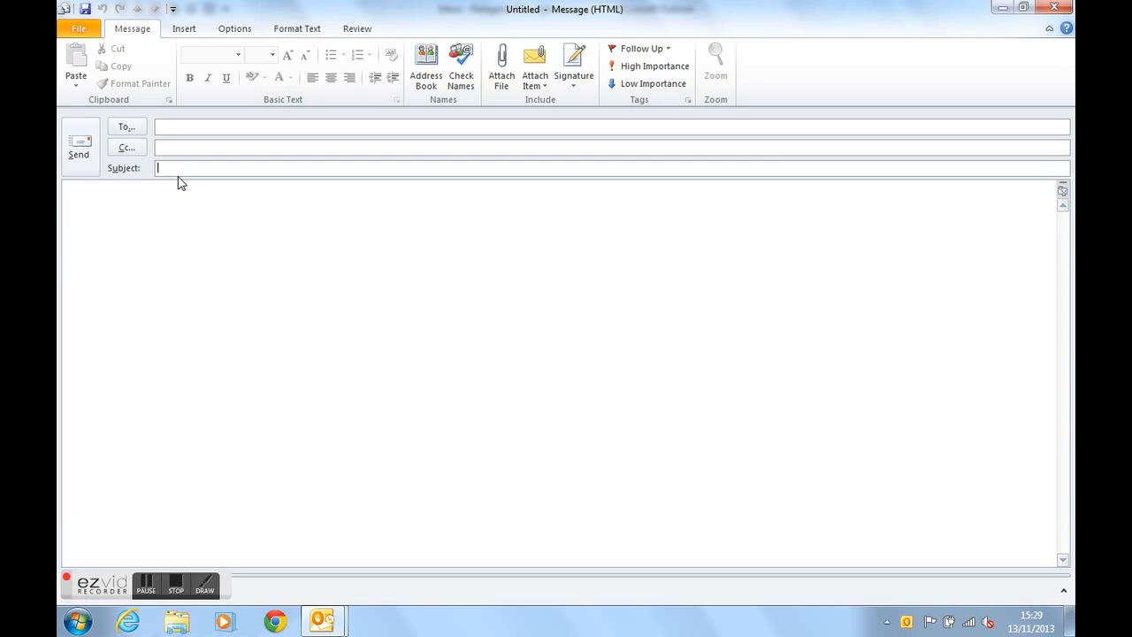
pyautogui.write('Thank y')
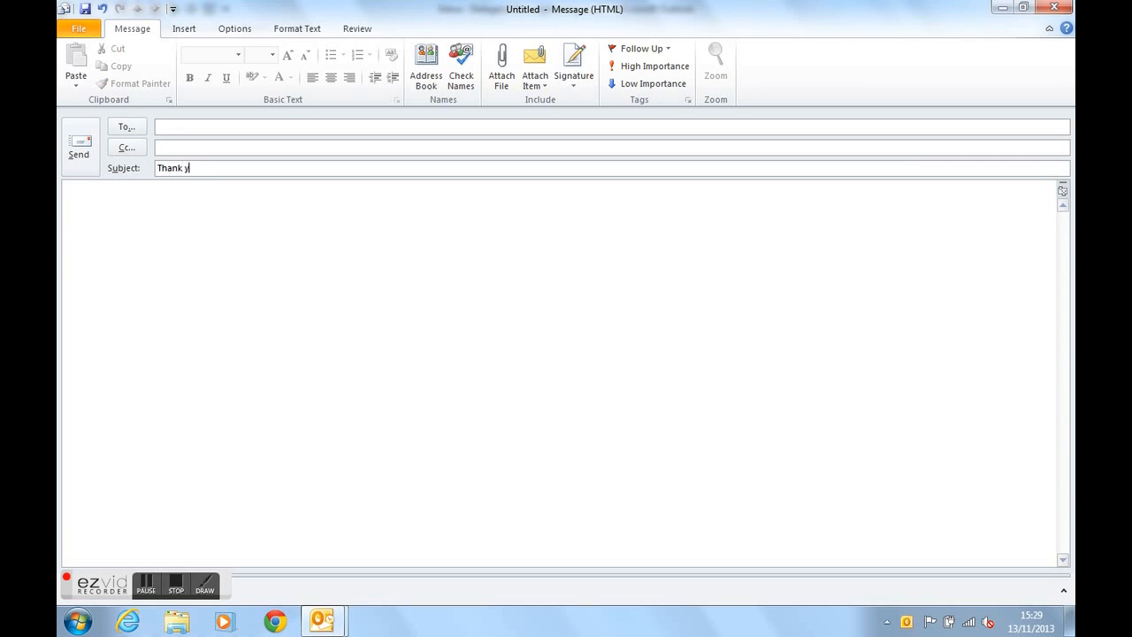
pyautogui.write('ou for your response')
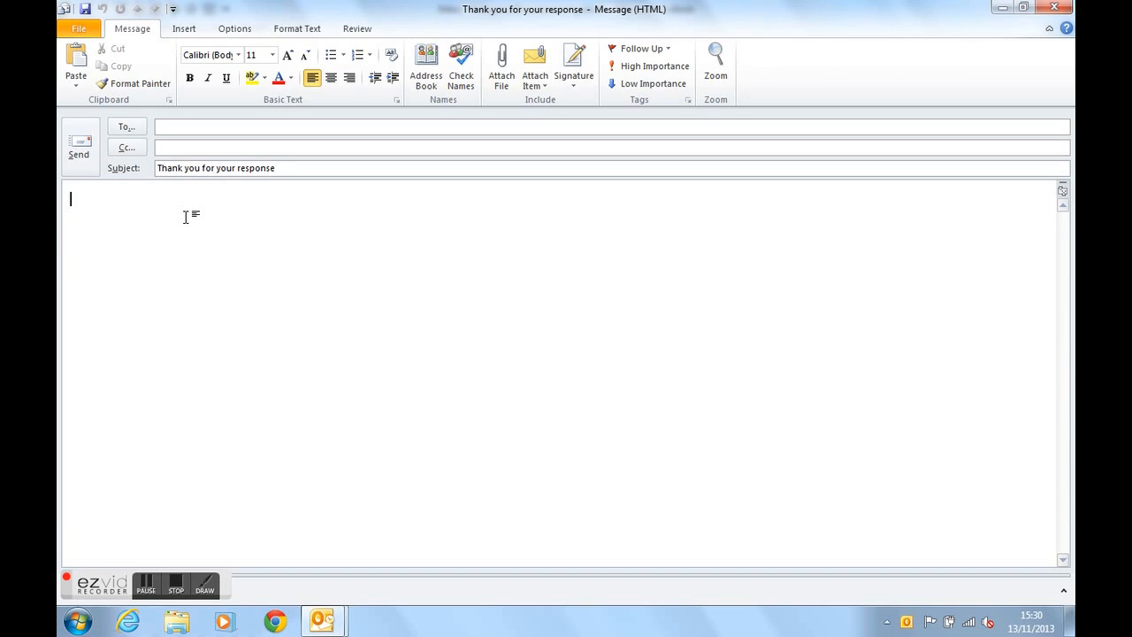
# Write 'Dear' and a sentence thanking them for the quick response about advertising
pyautogui.write('Dear')
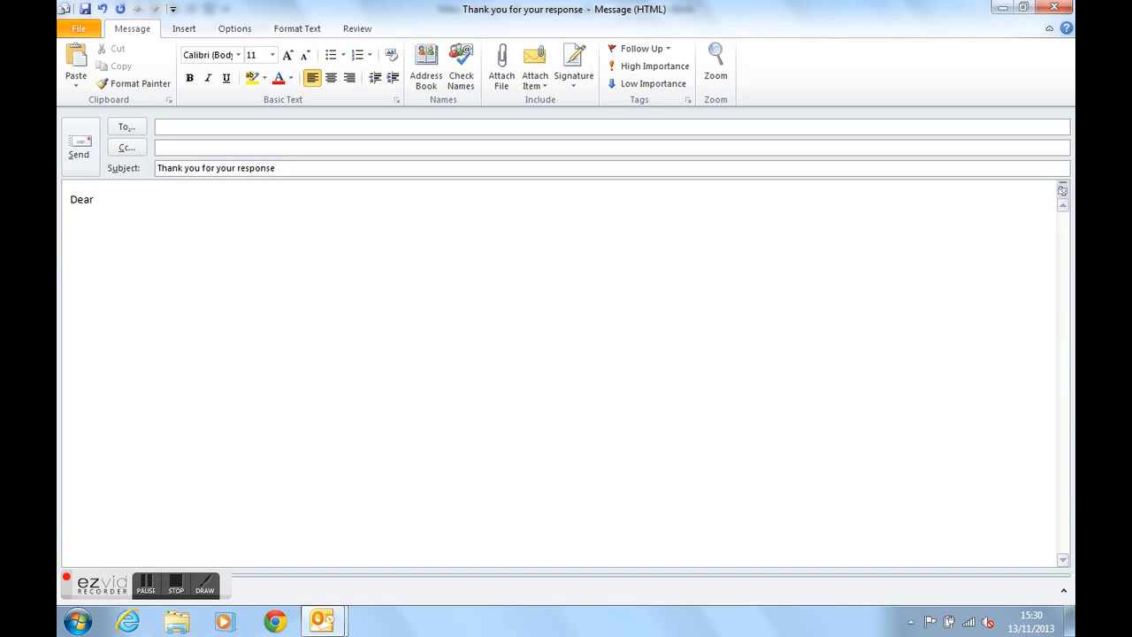
pyautogui.write('Thank you for your')
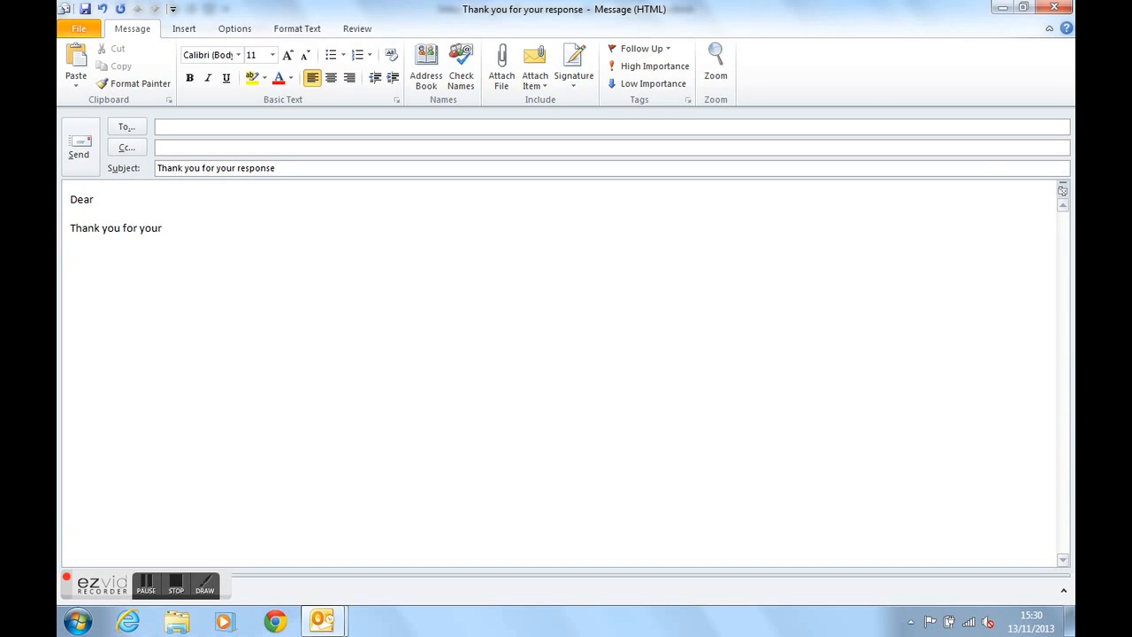
pyautogui.write('quick re')
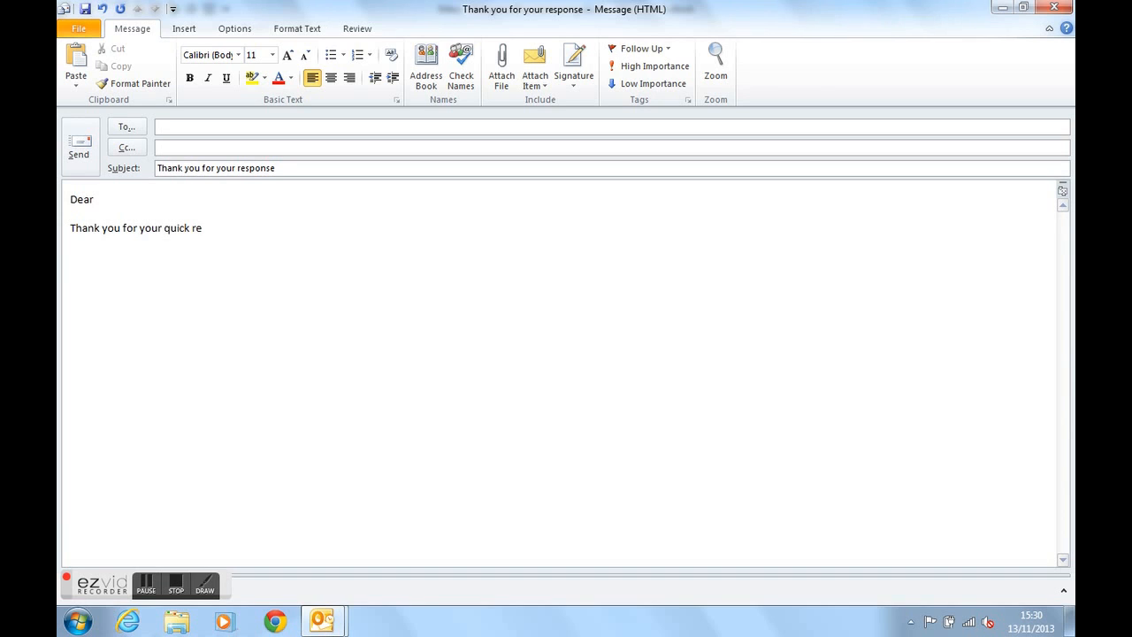
pyautogui.write('sponse to our')
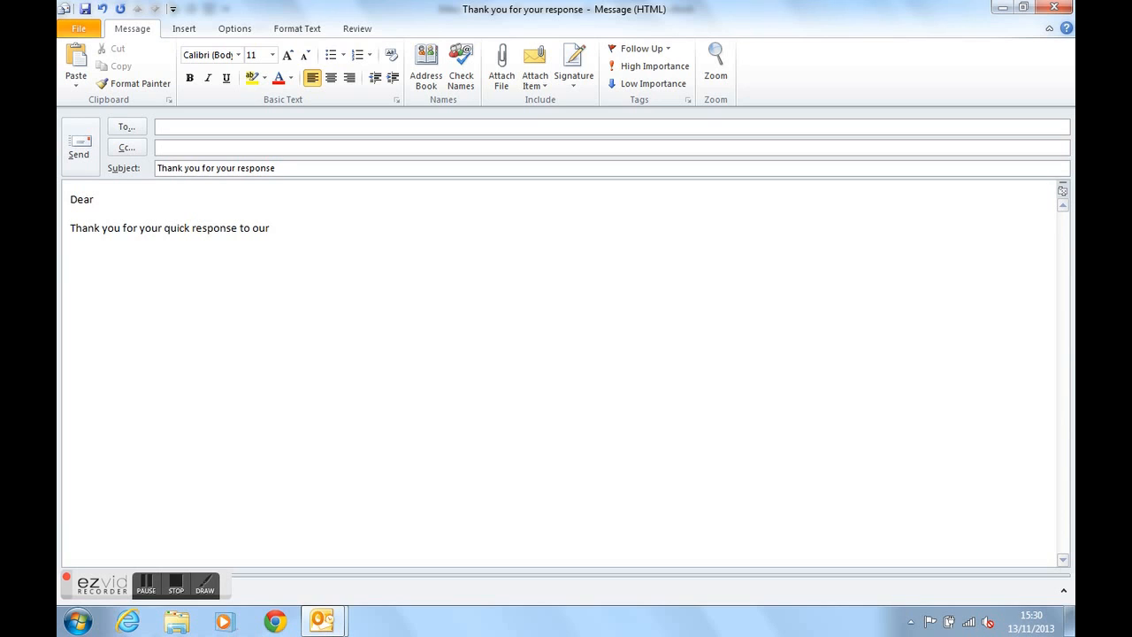
pyautogui.write('ad')
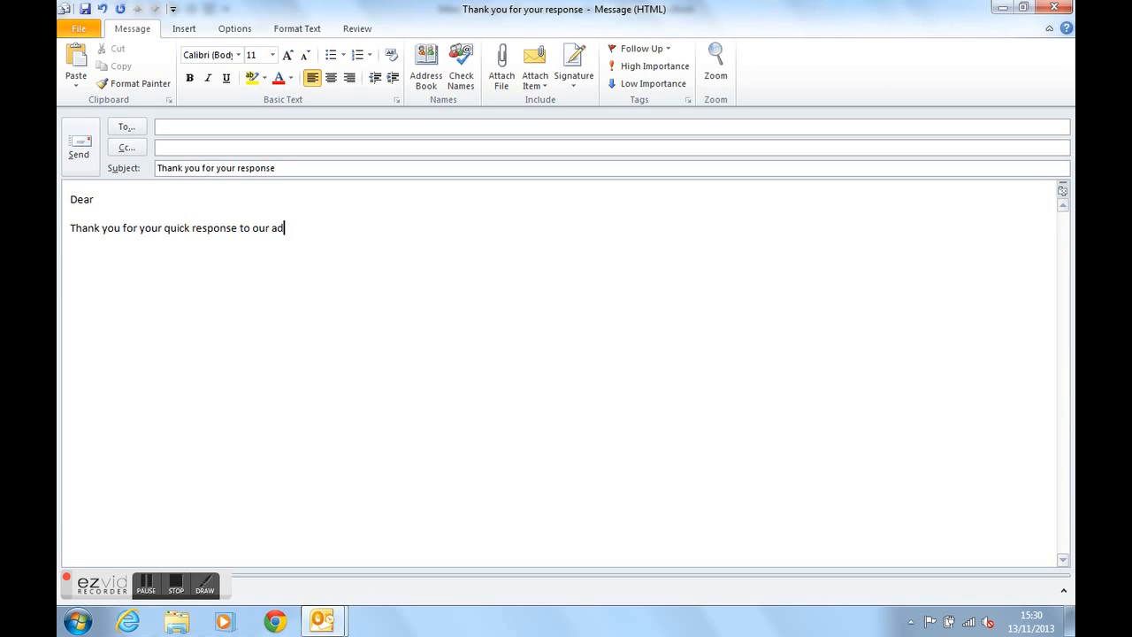
pyautogui.write('vertising.')
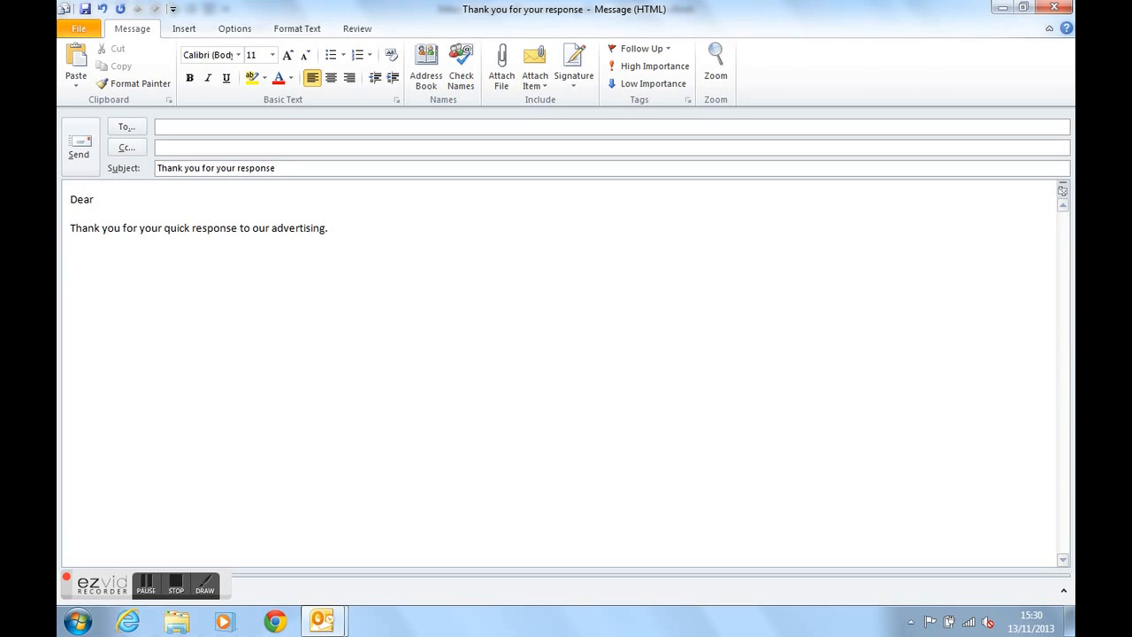
# Add the line promising a quote within 48 hours
pyautogui.write('We will get back to you with a q')
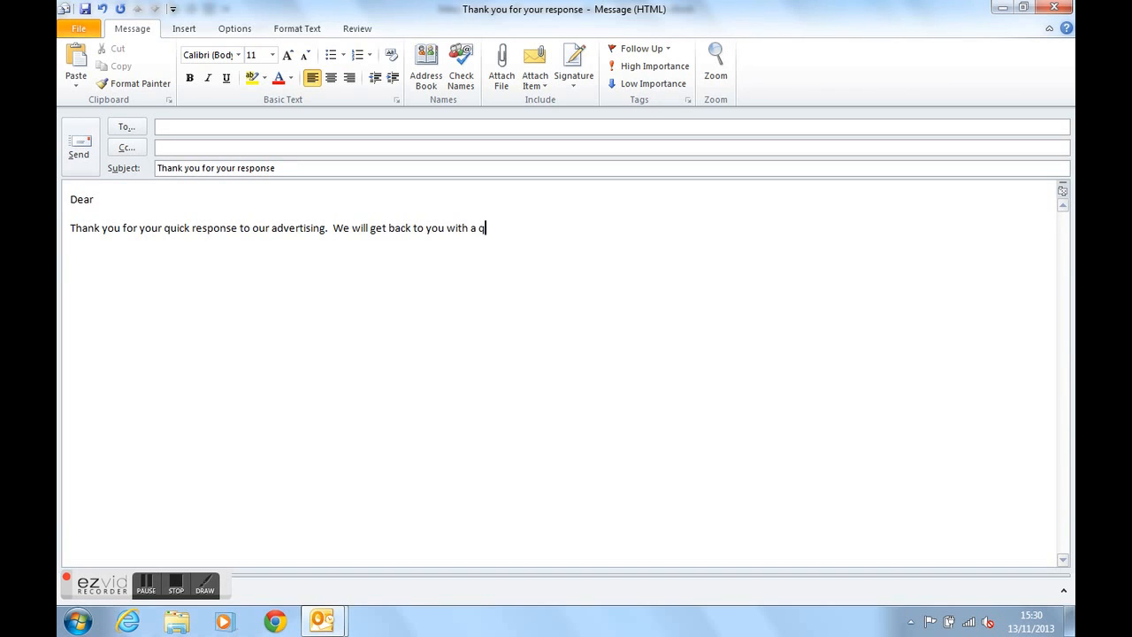
pyautogui.write('uote within')
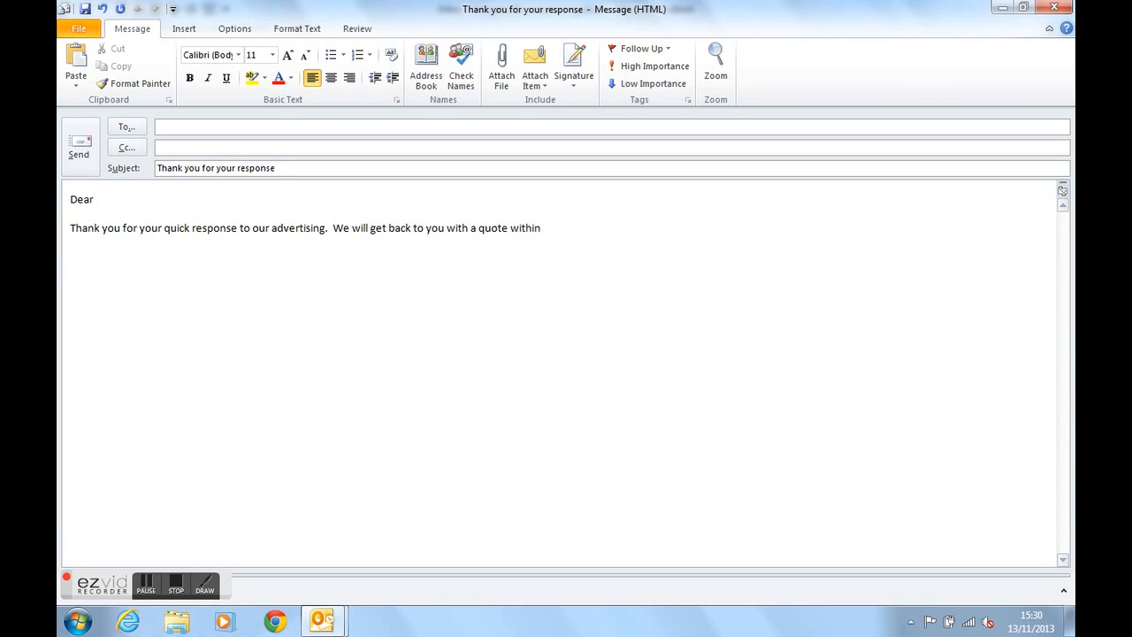
pyautogui.write('48')
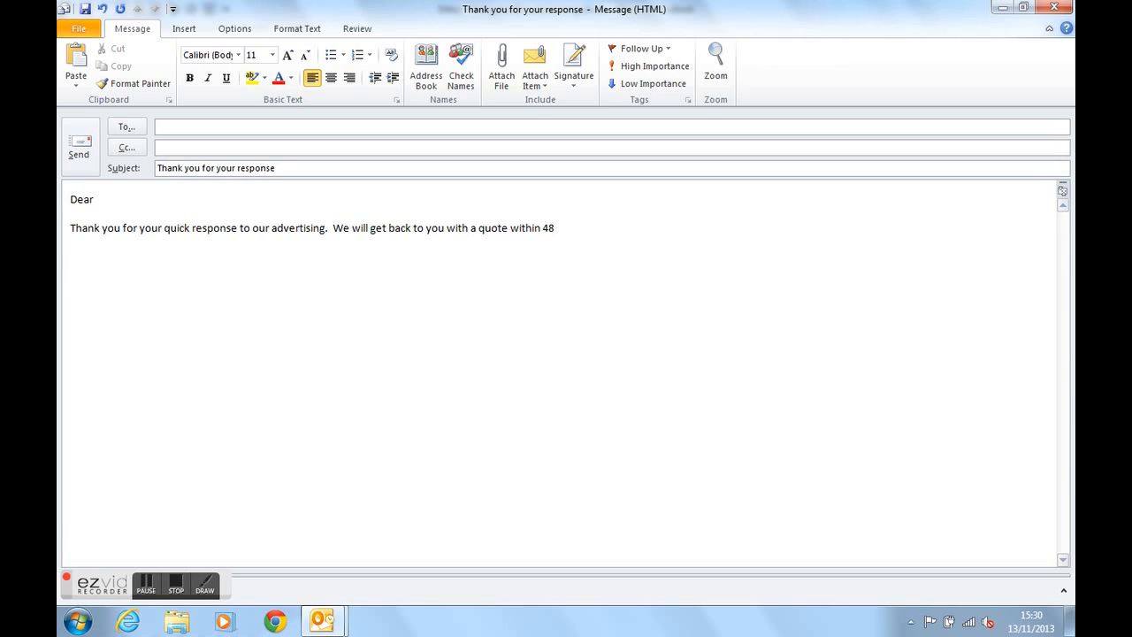
pyautogui.write('hours.')
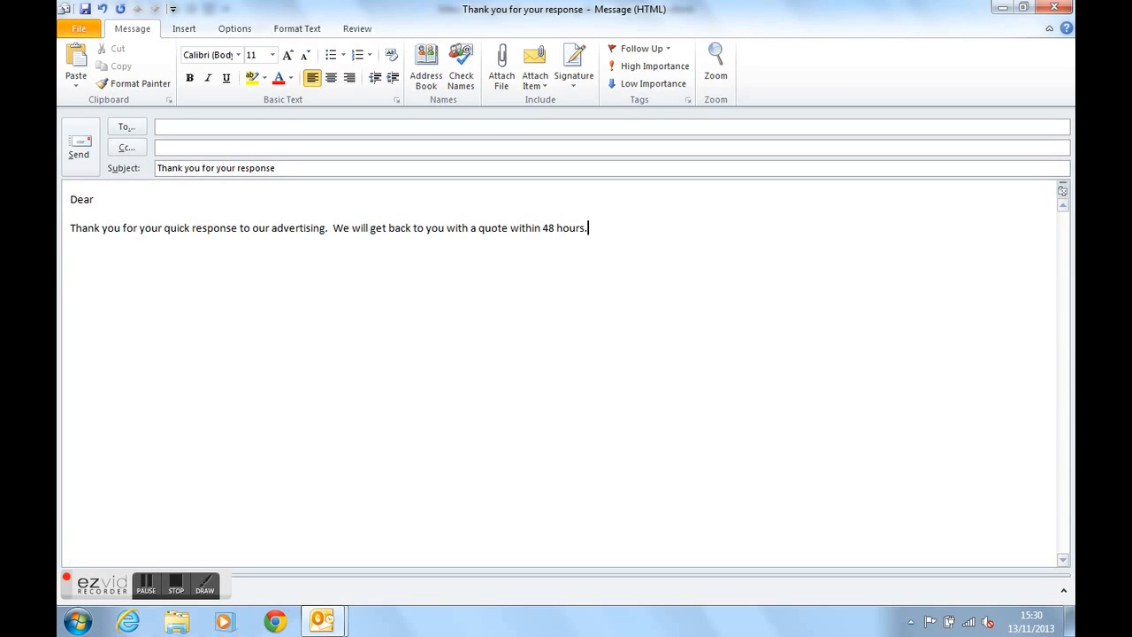
pyautogui.write('B')
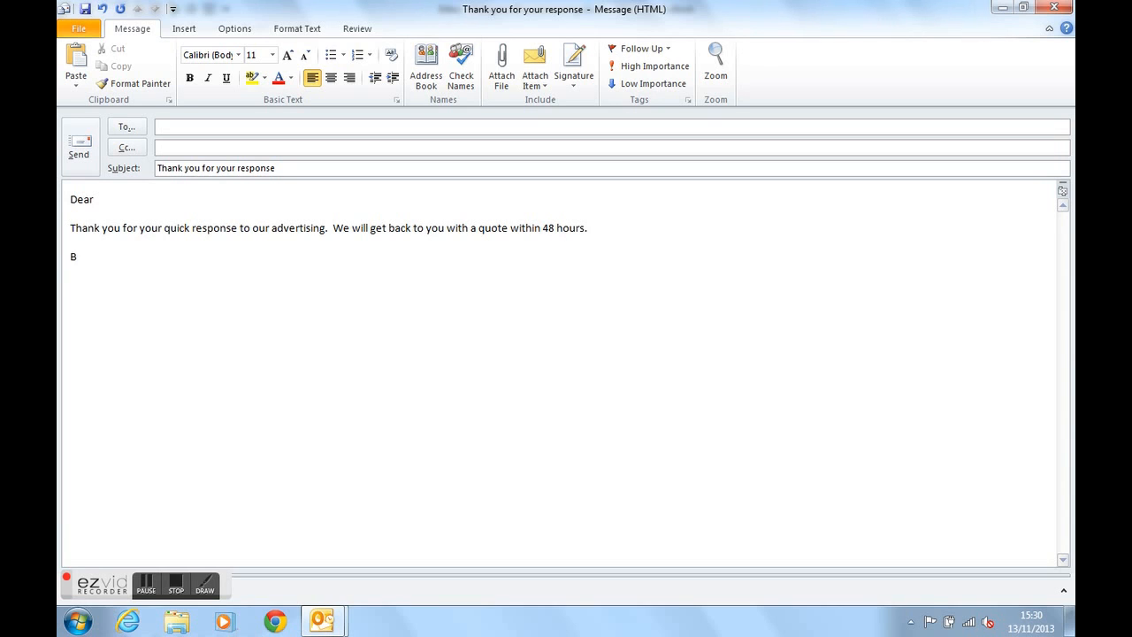
pyautogui.write('est wishes')
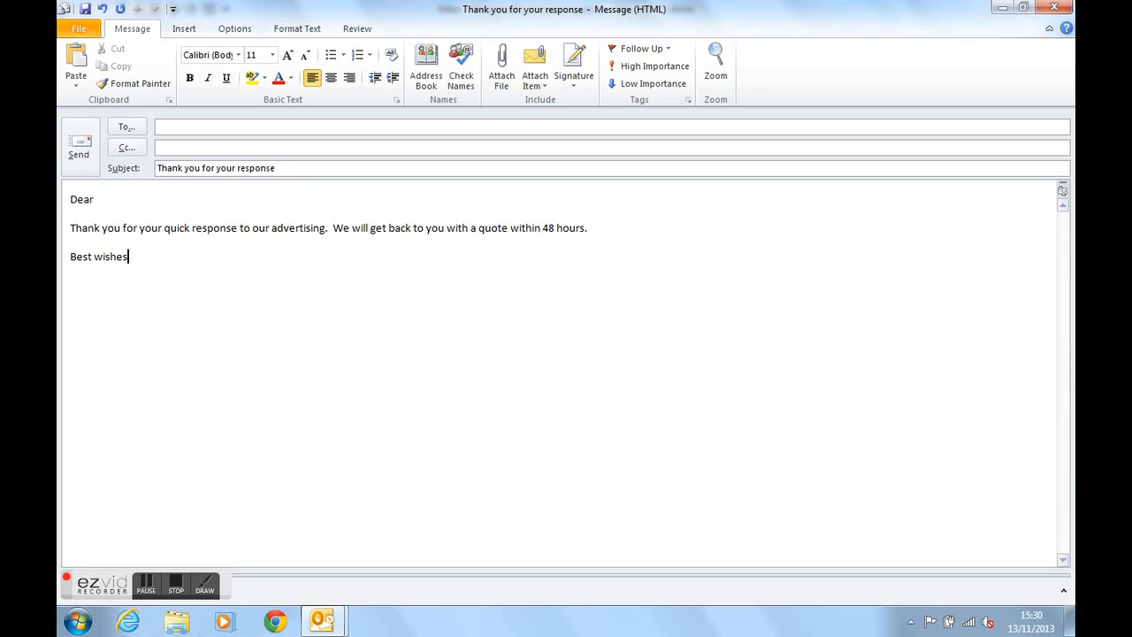
pyautogui.write('.')
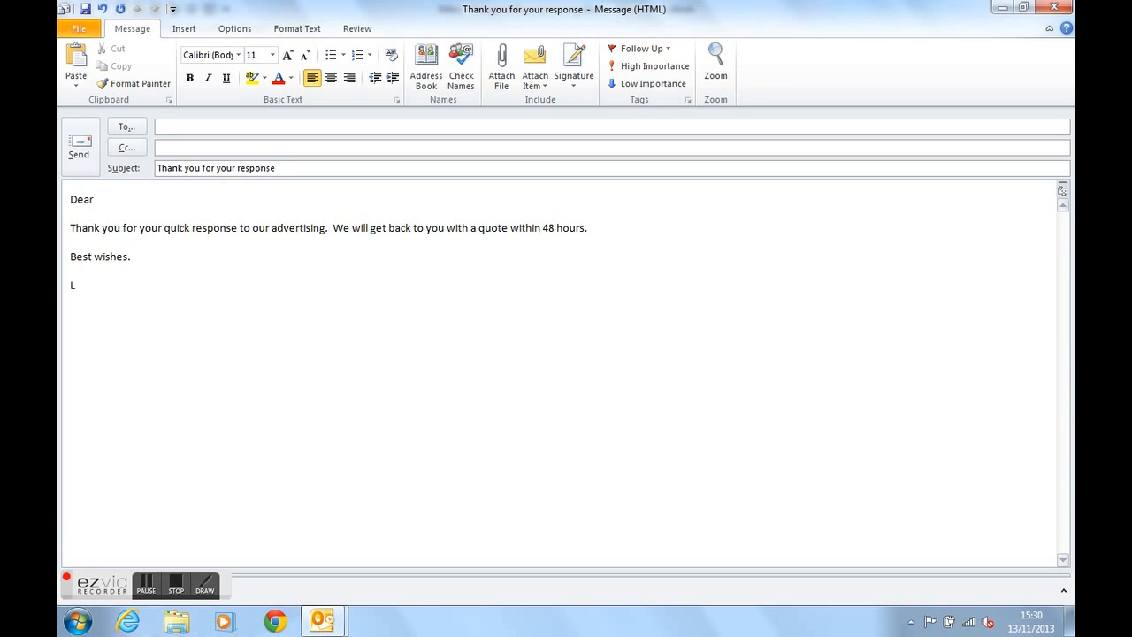
pyautogui.write('ucinda Griffith')
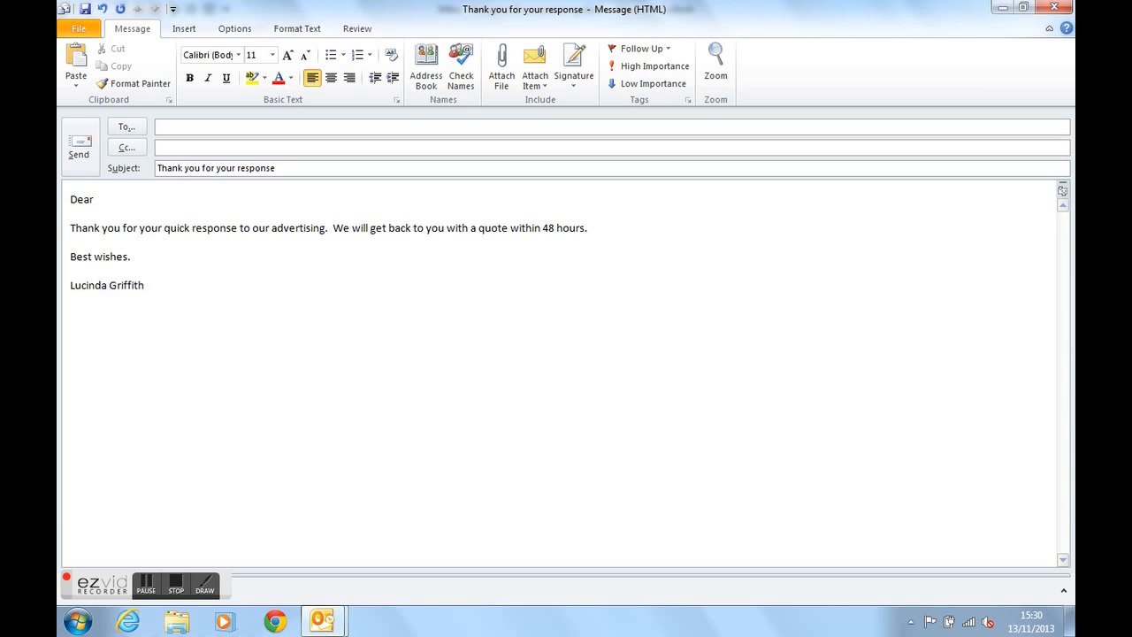
pyautogui.write('Sales')
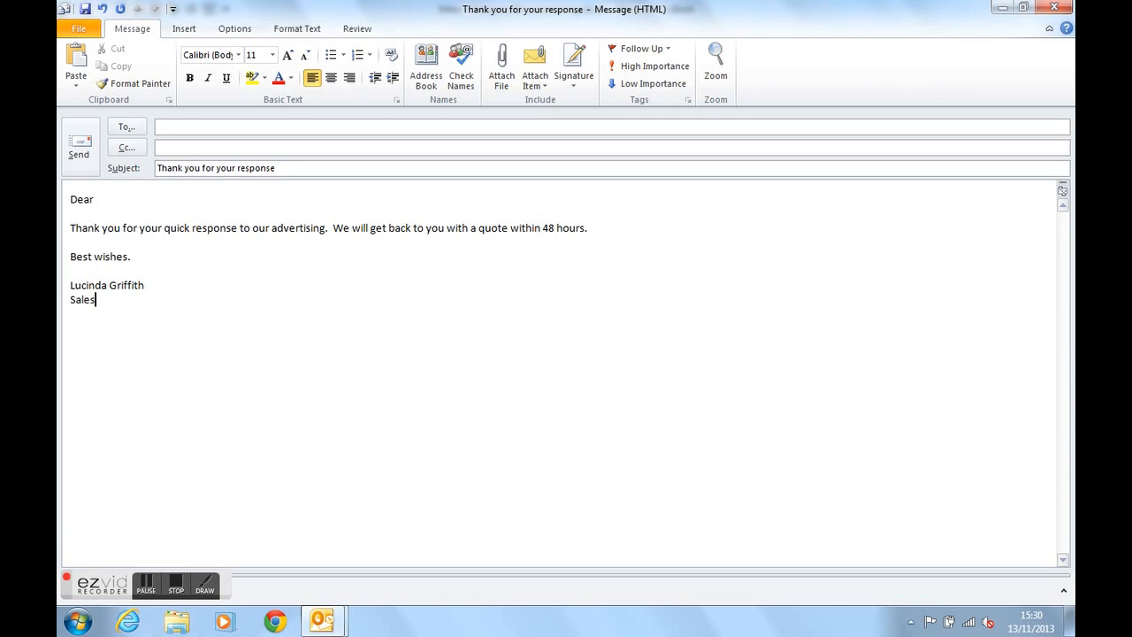
pyautogui.write('Acuitytraining.co.')
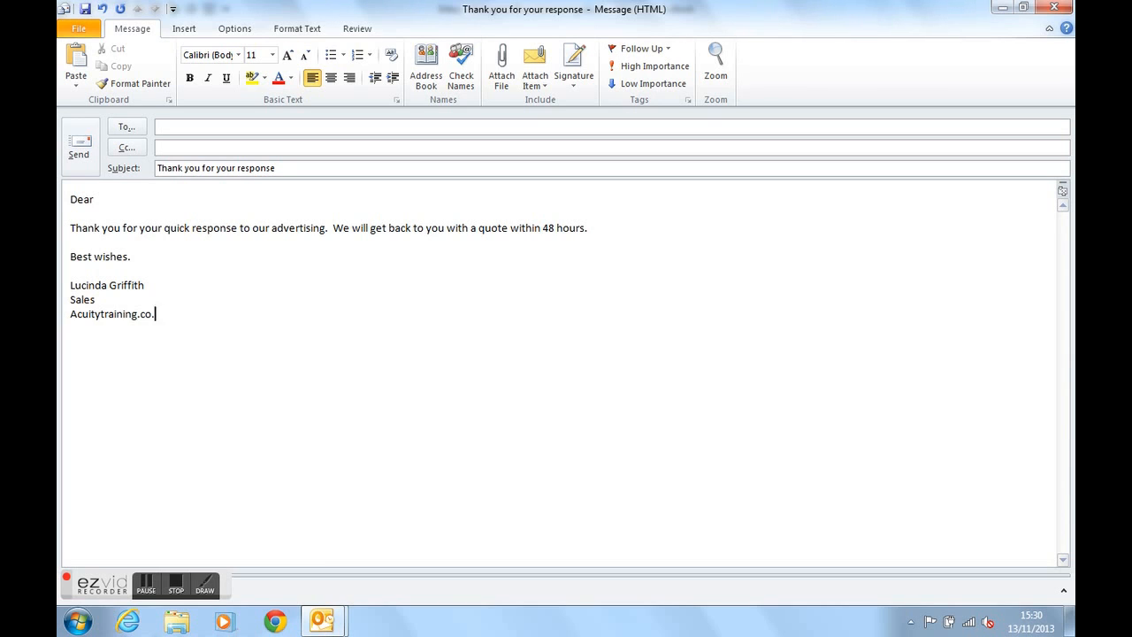
pyautogui.write('uk')
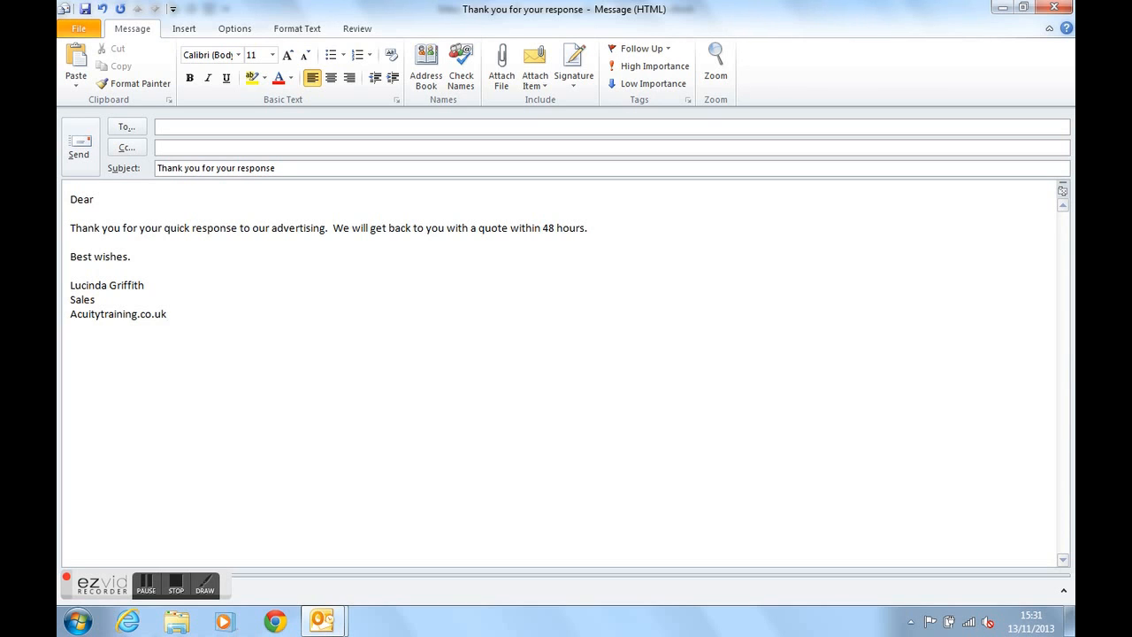
pyautogui.write('www.a')
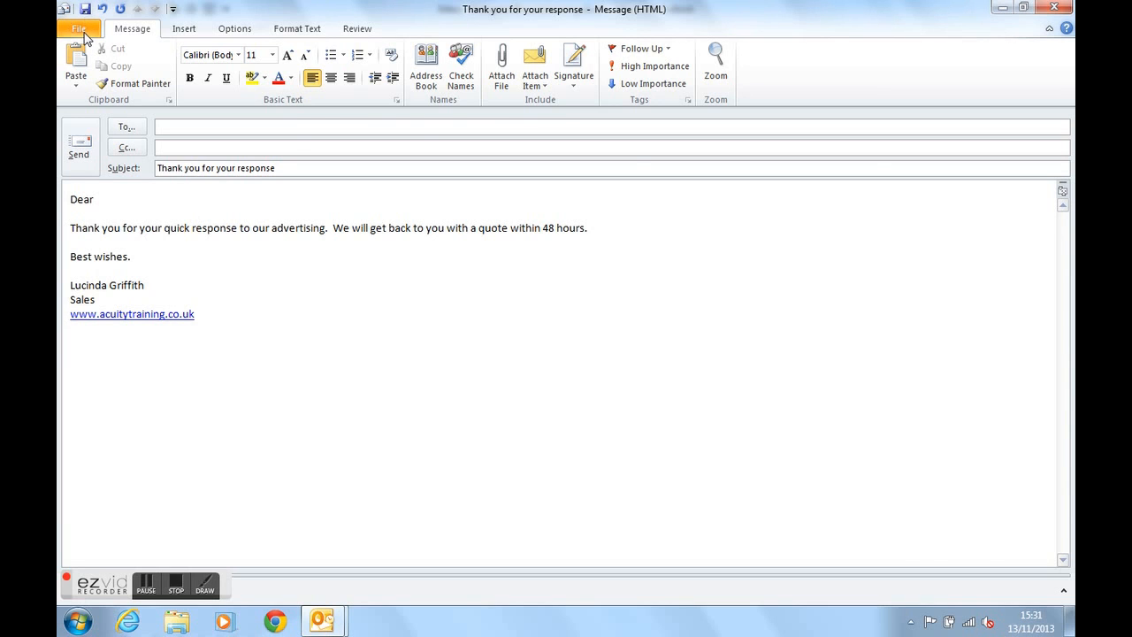
# Save the message as an Outlook Template (*.oft) named 'Thank you for your response'
pyautogui.click(78, 29)
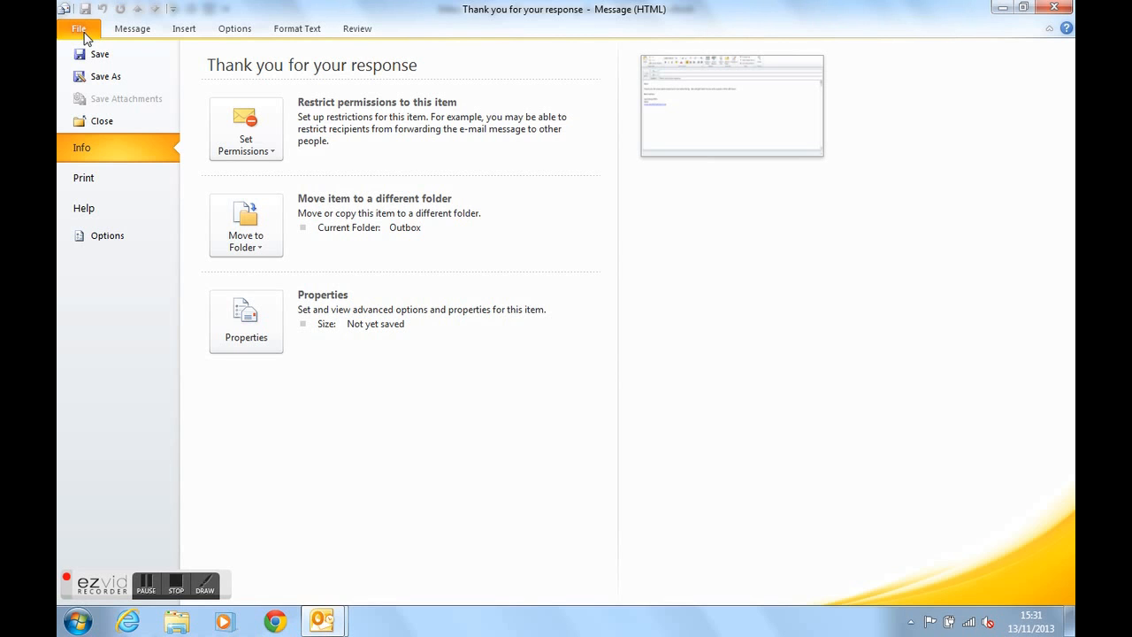
pyautogui.click(131, 28)
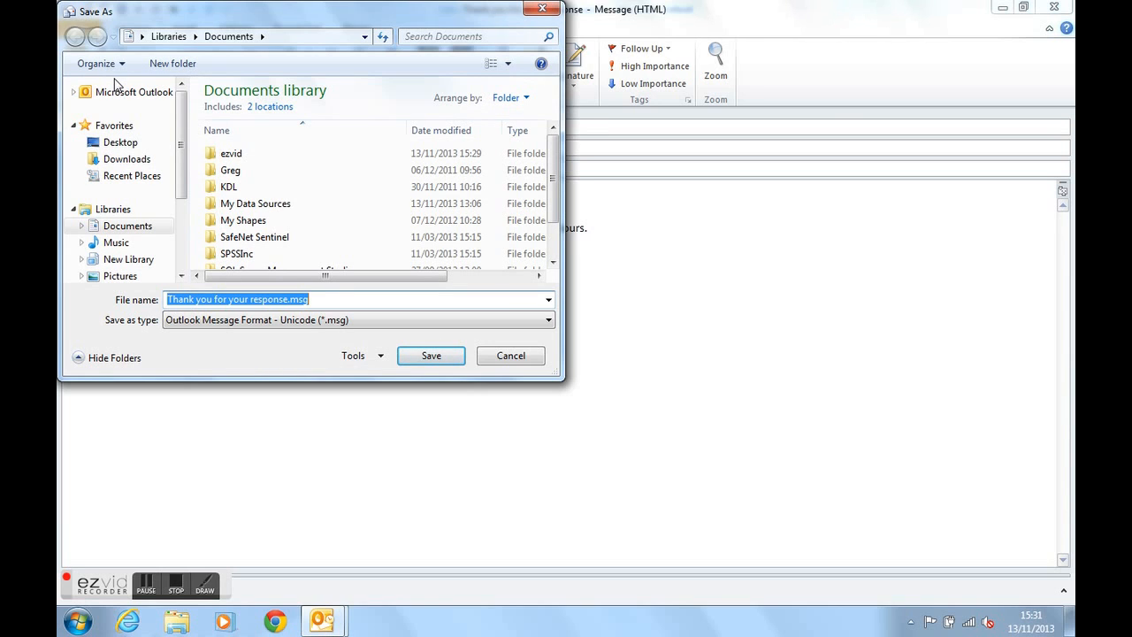
pyautogui.click(547, 318)
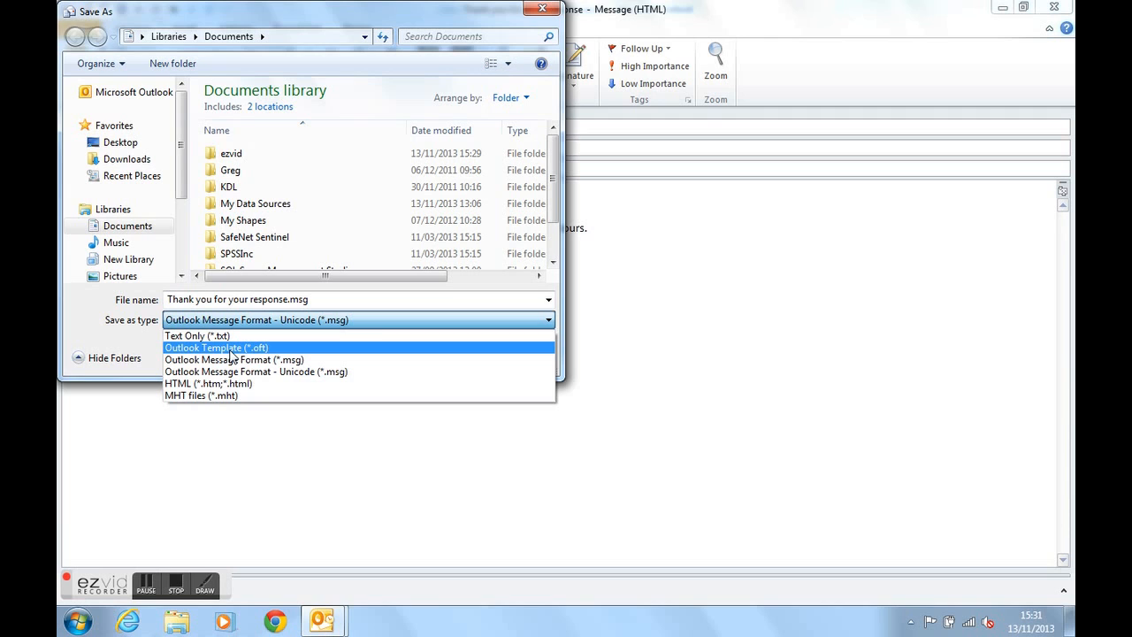
pyautogui.click(216, 347)
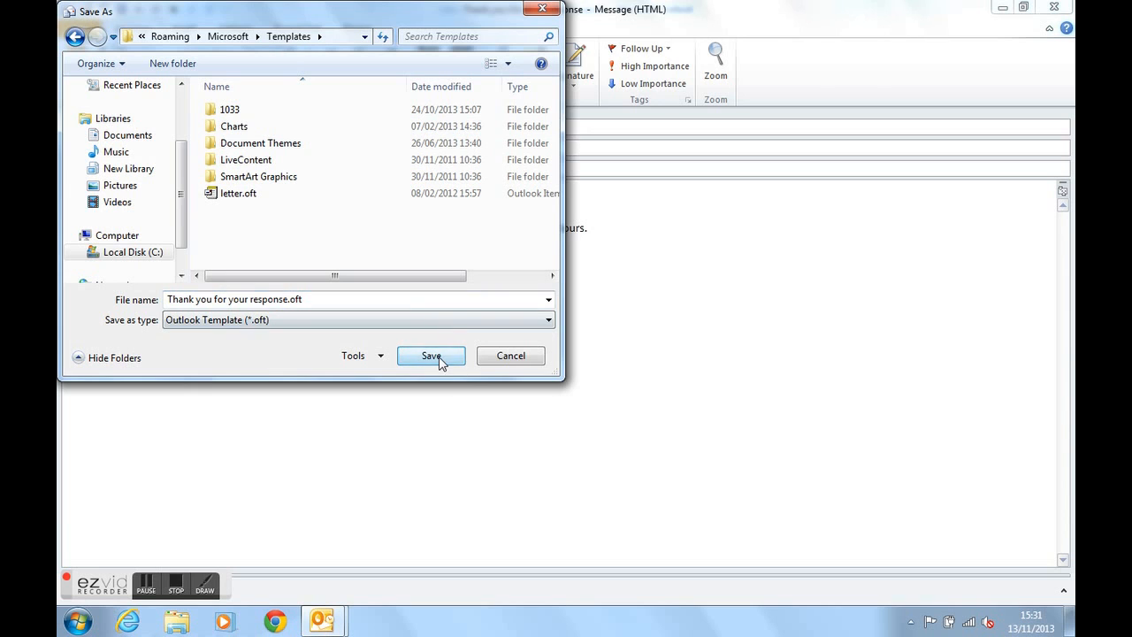
pyautogui.click(432, 355)
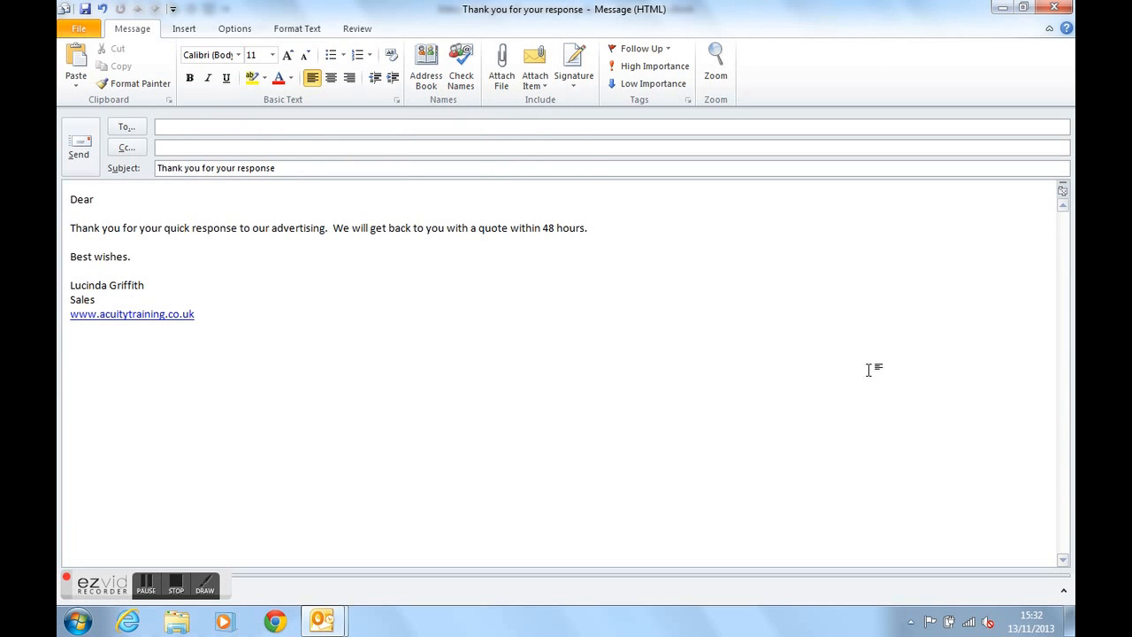
# Close the message window, answering No to saving changes
pyautogui.click(1054, 7)
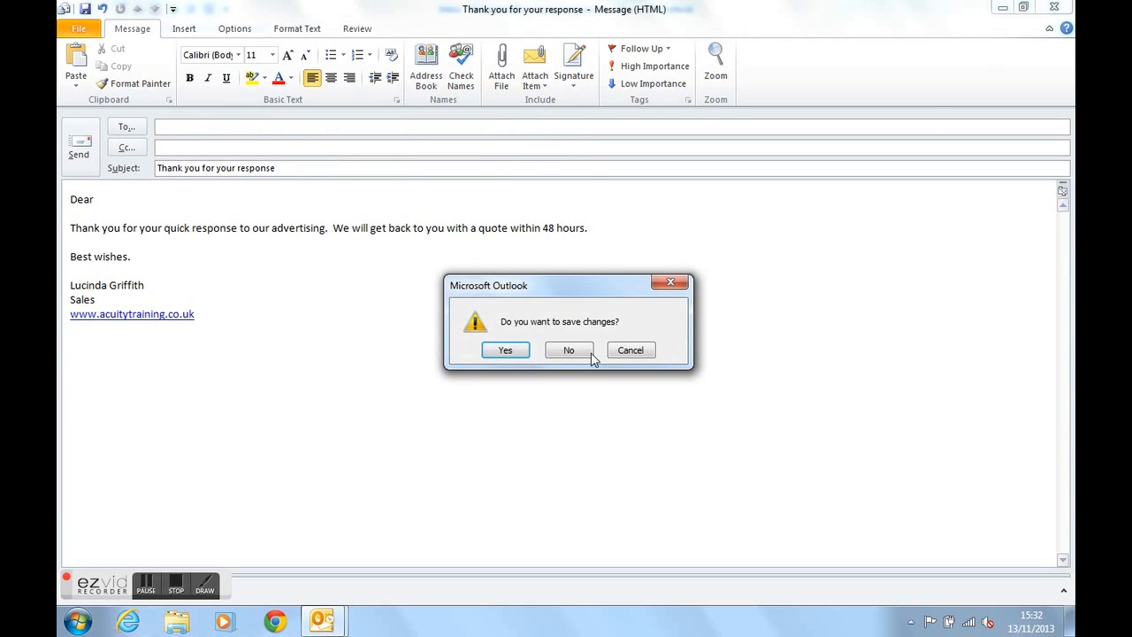
pyautogui.moveTo(588, 339)
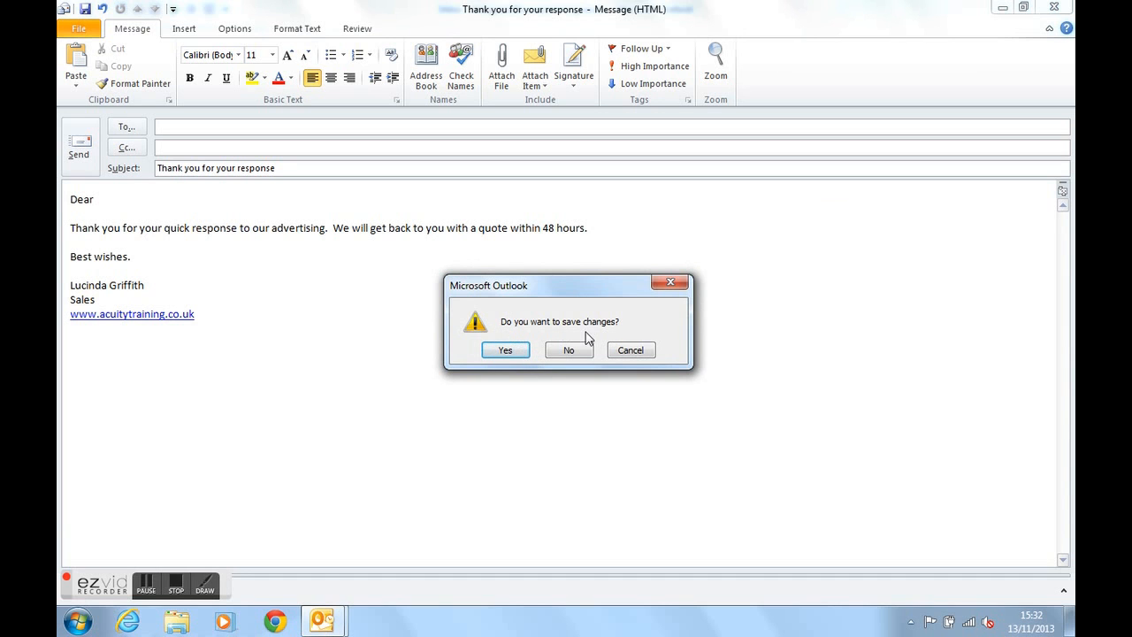
pyautogui.click(568, 350)
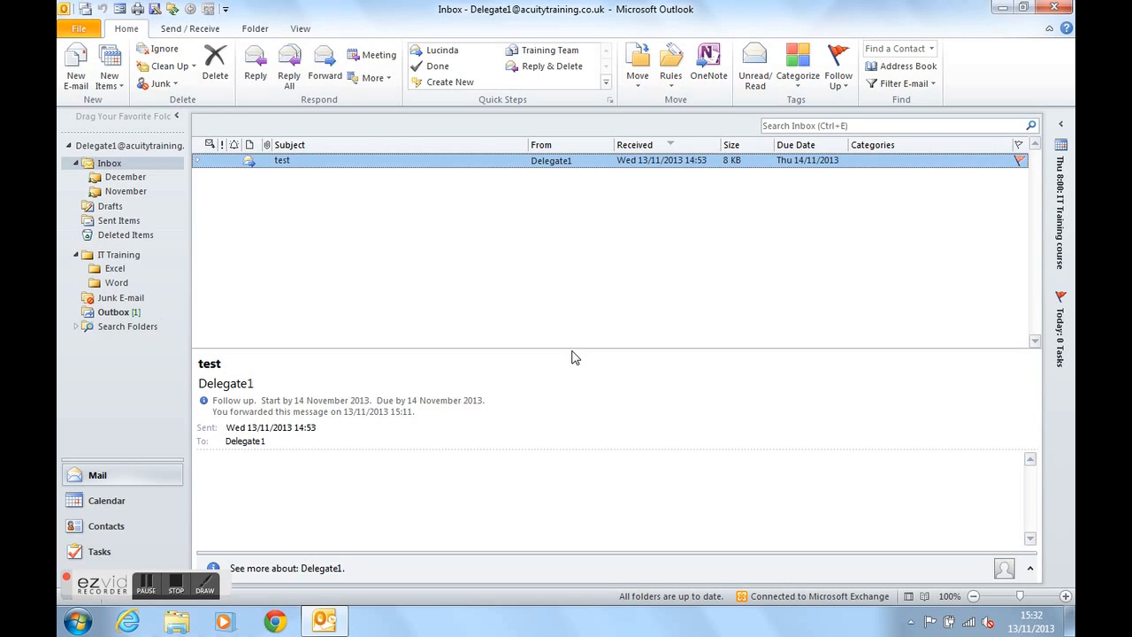
pyautogui.moveTo(587, 333)
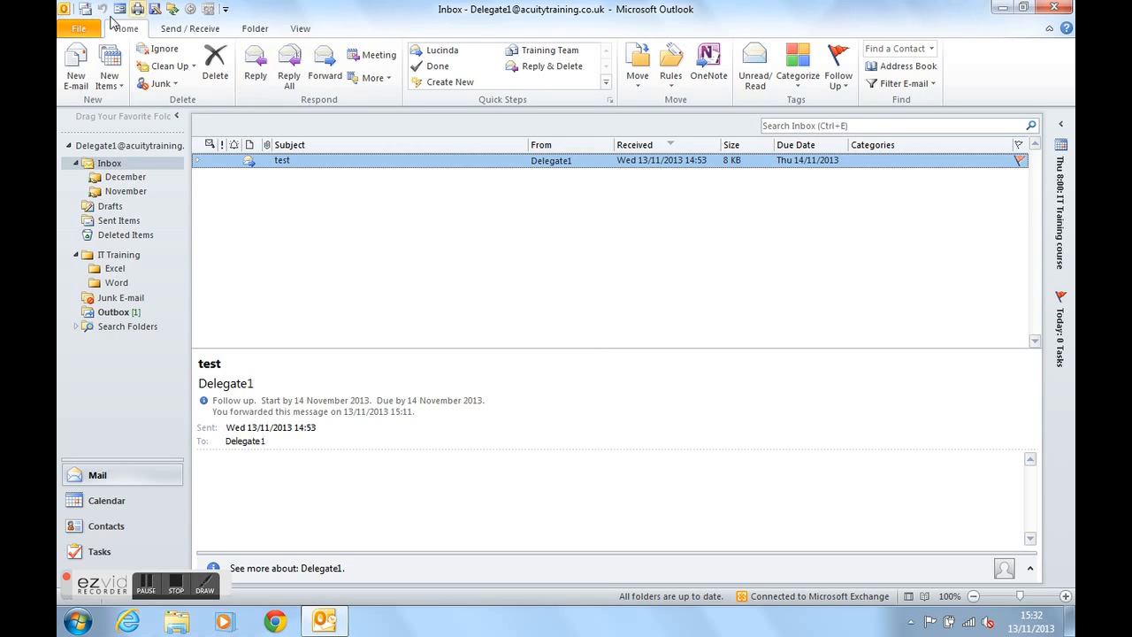
# Reach the Choose Form dialog via New Items > More Items
pyautogui.click(110, 67)
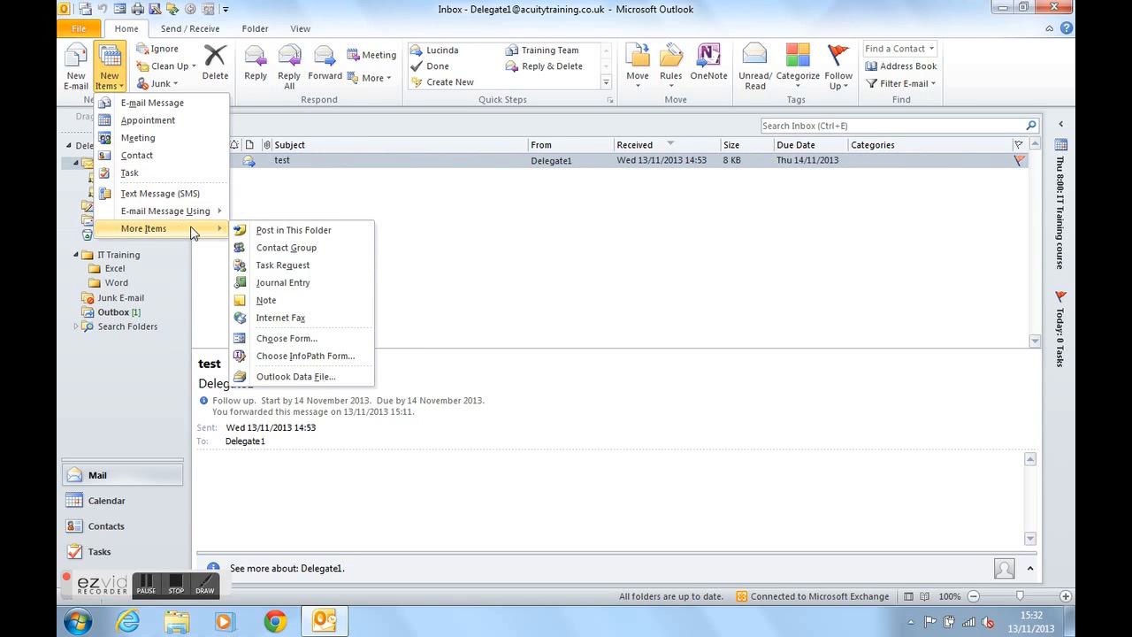
pyautogui.moveTo(286, 338)
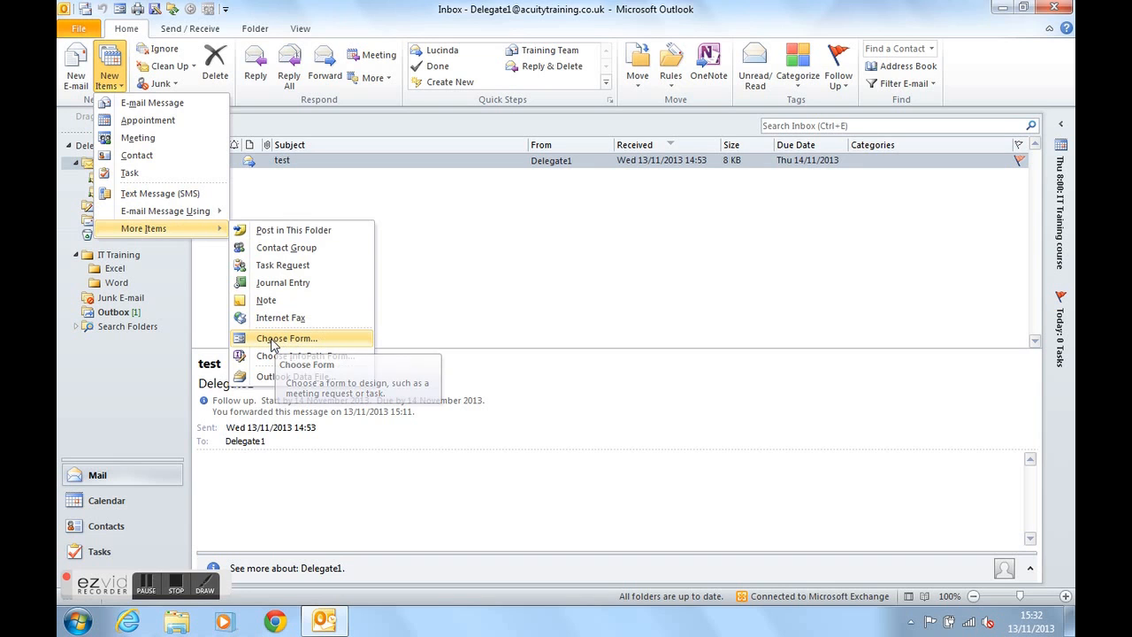
pyautogui.click(287, 337)
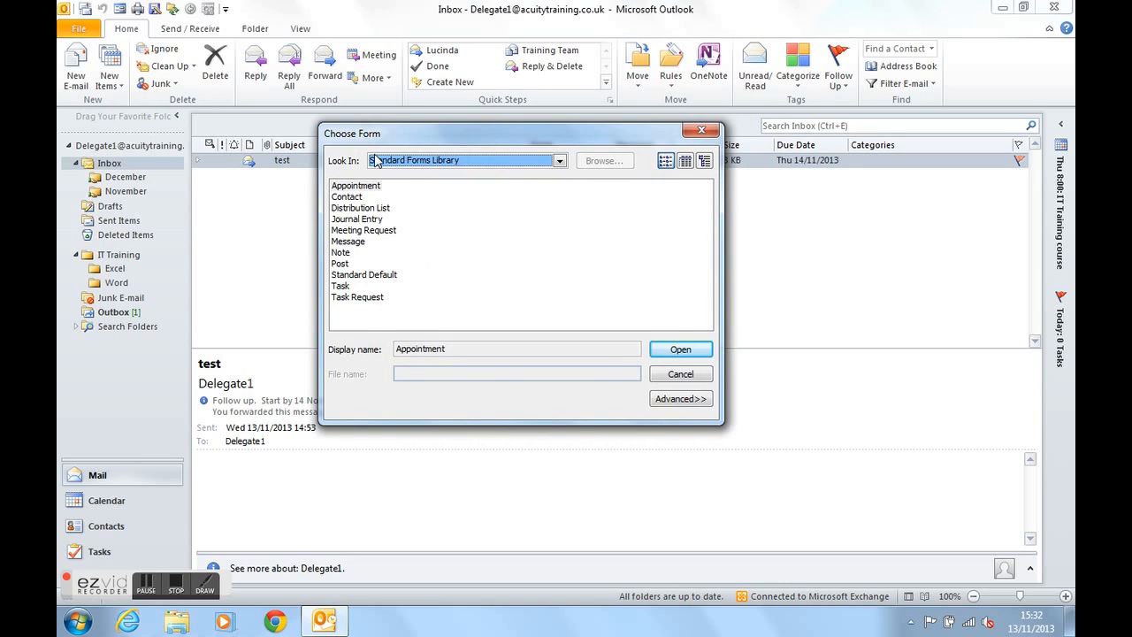
# Set Look In to User Templates in File System and open the 'Thank you for your response' template
pyautogui.click(559, 159)
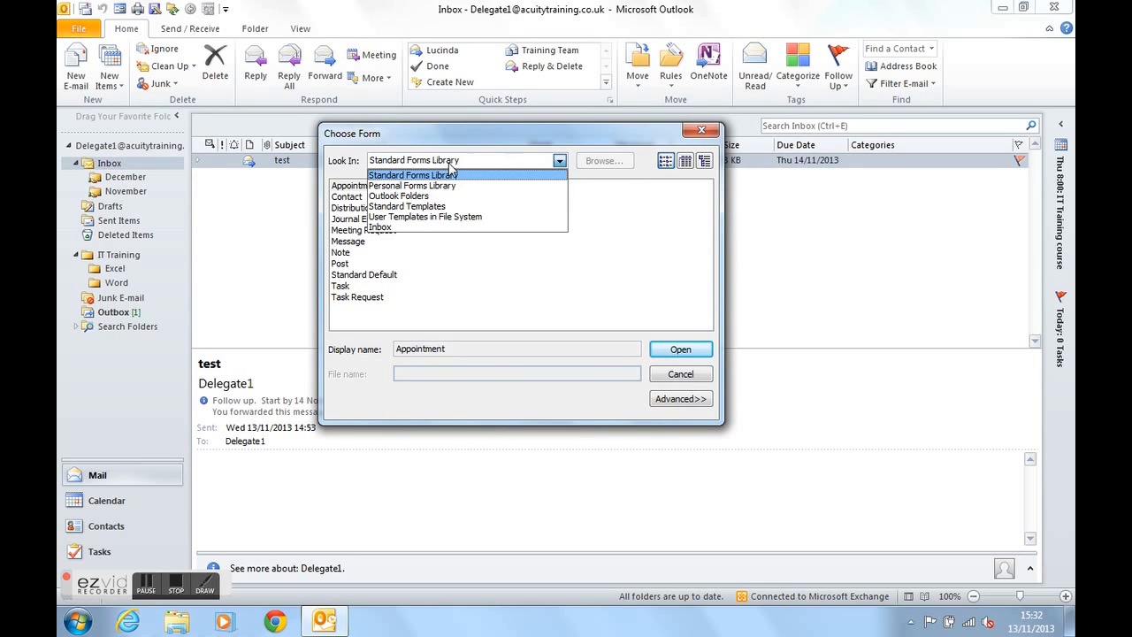
pyautogui.moveTo(446, 183)
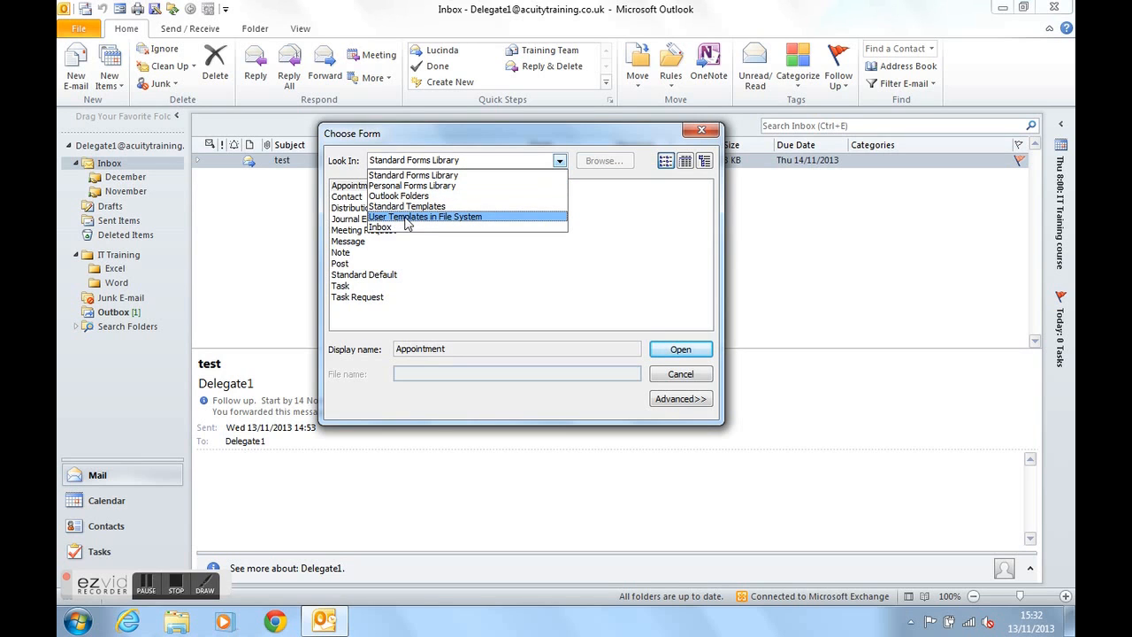
pyautogui.moveTo(469, 227)
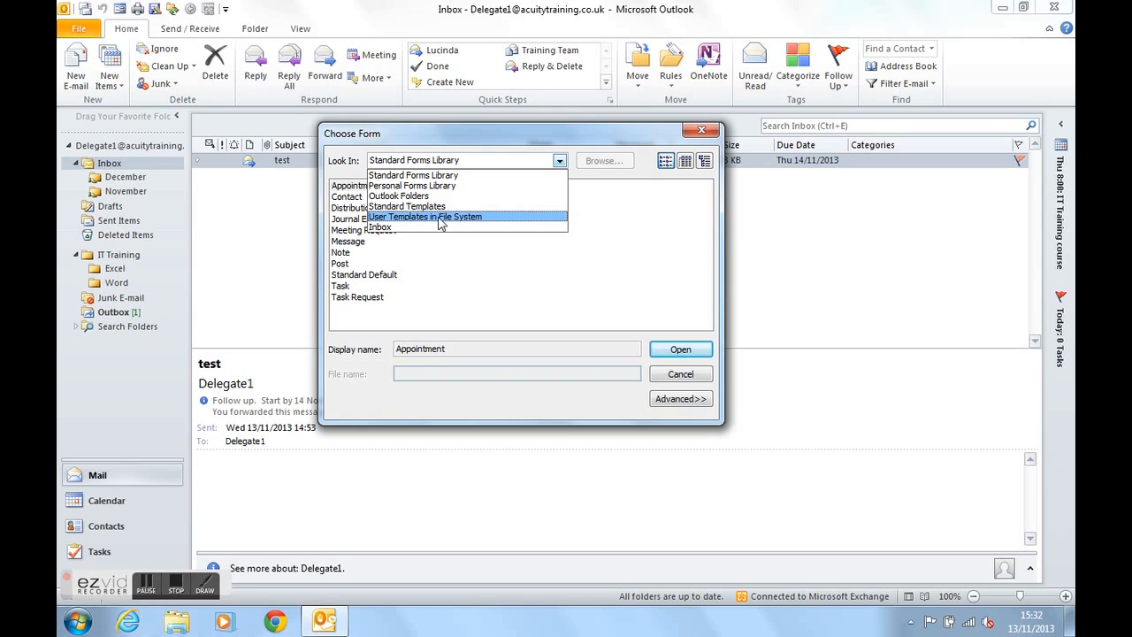
pyautogui.click(425, 216)
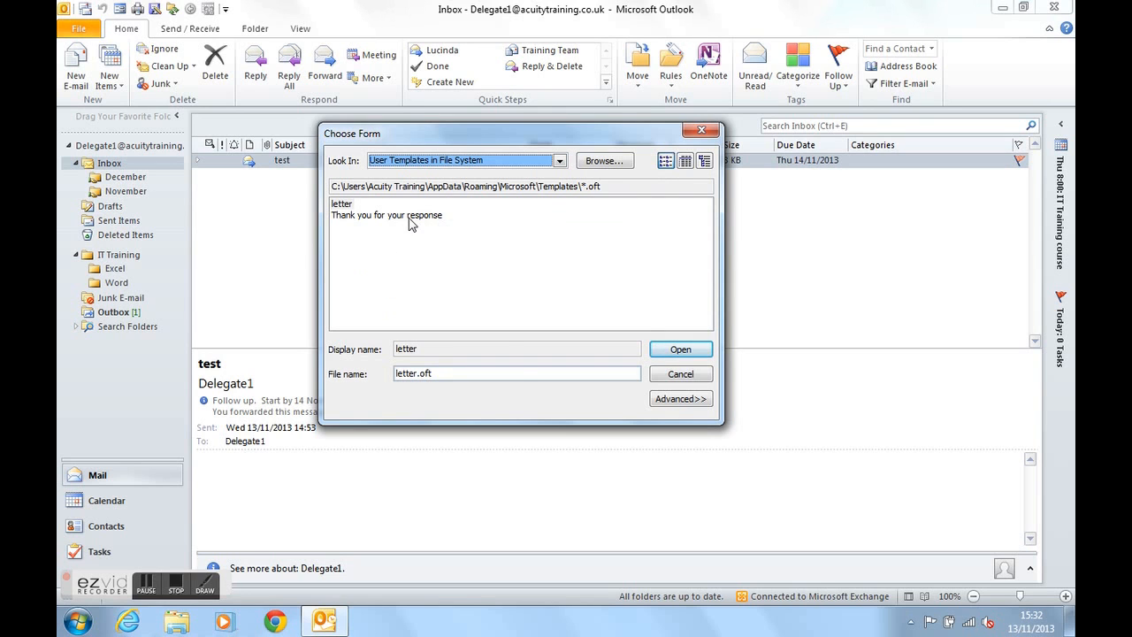
pyautogui.click(385, 215)
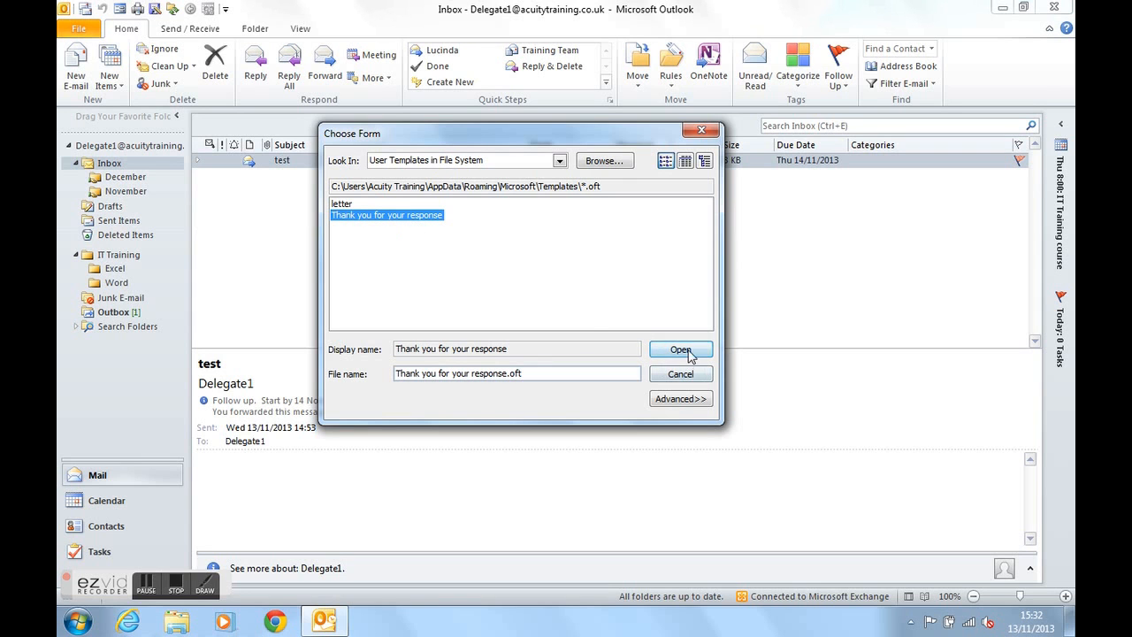
pyautogui.click(680, 349)
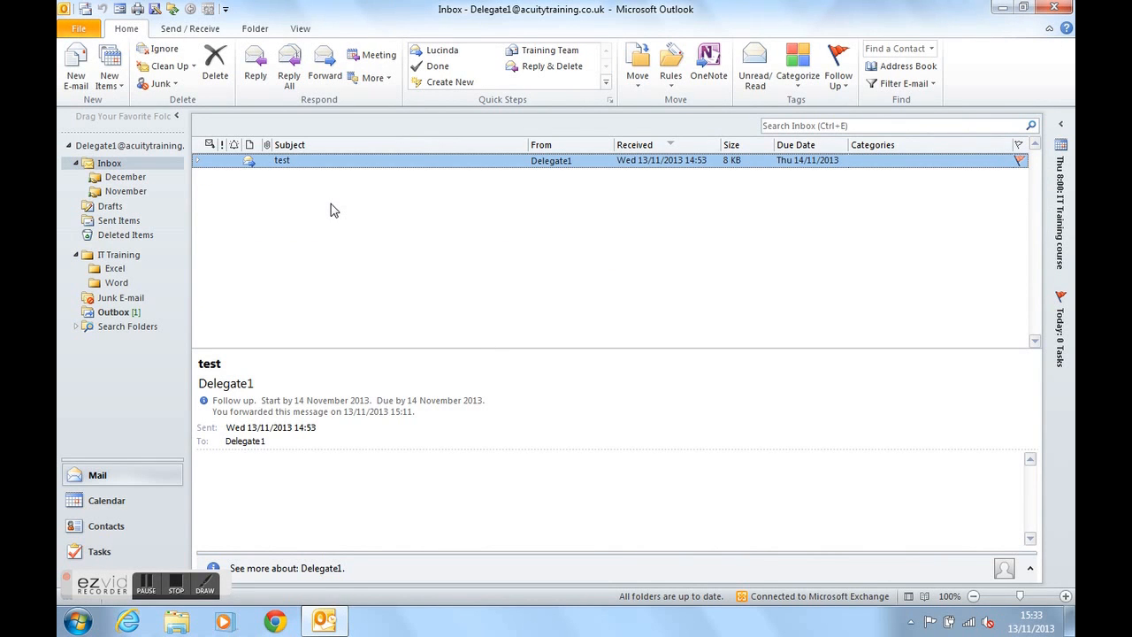
pyautogui.moveTo(110, 67)
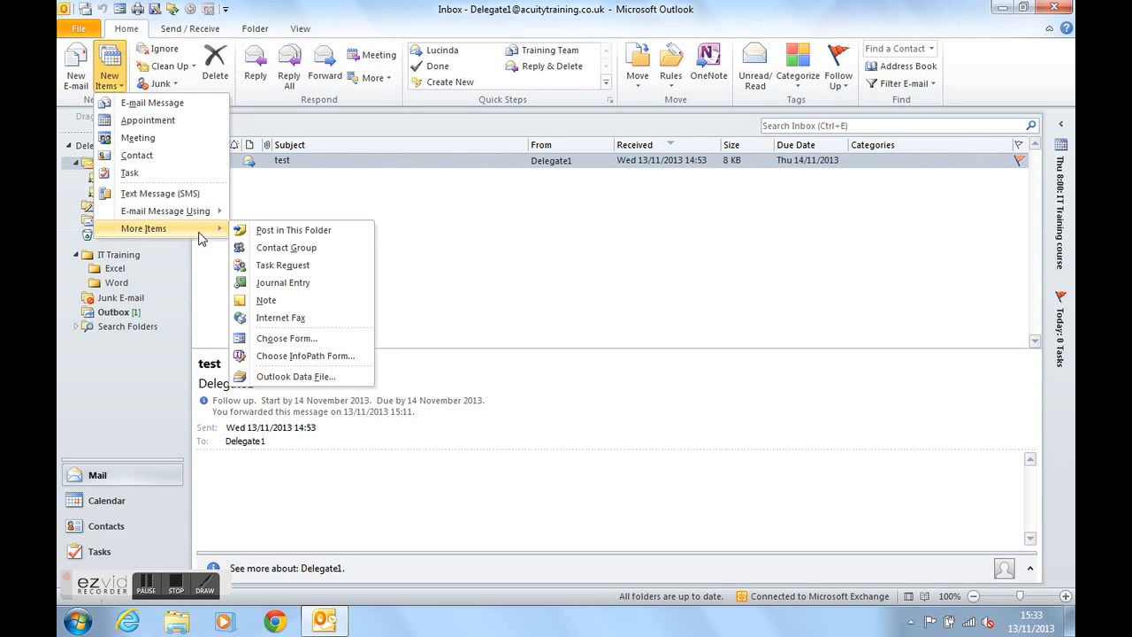
pyautogui.moveTo(332, 340)
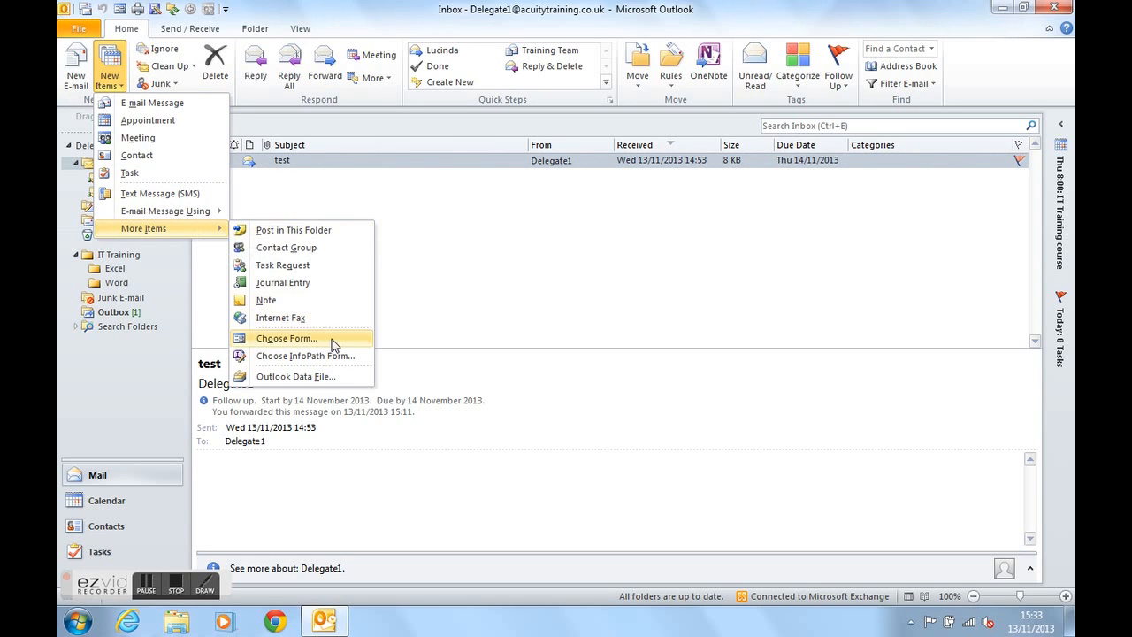
pyautogui.moveTo(279, 343)
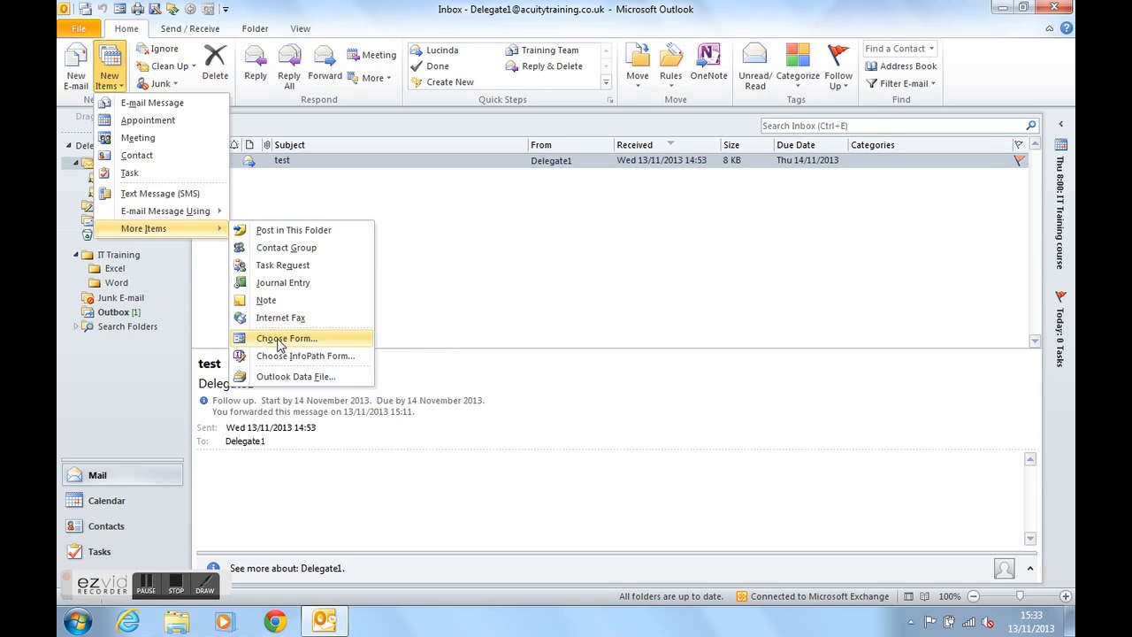
pyautogui.moveTo(276, 343)
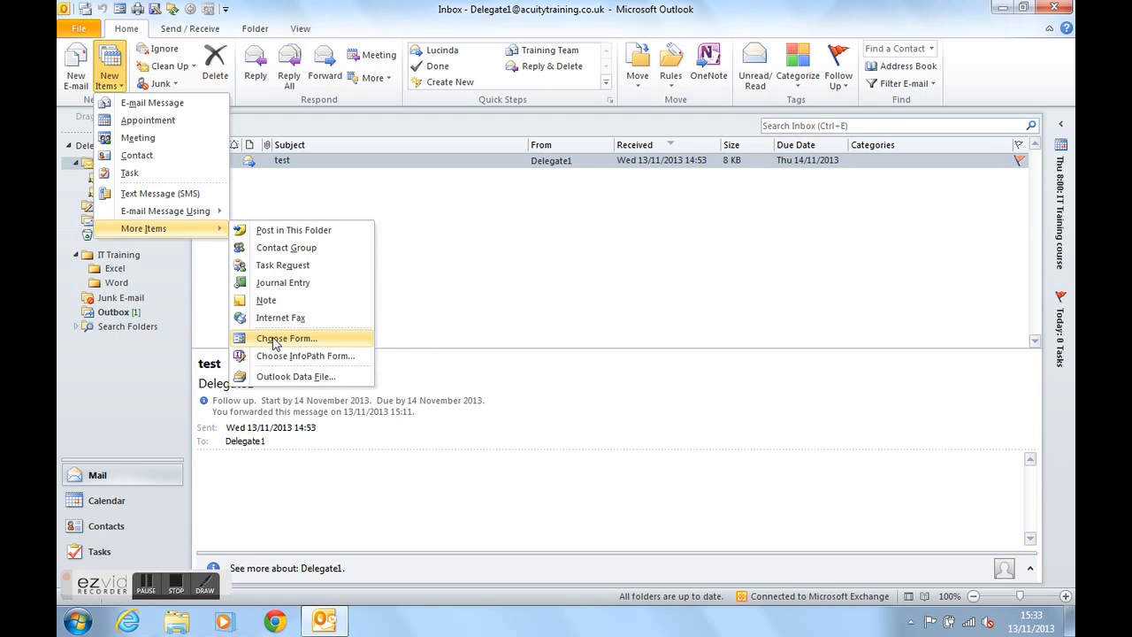
# Bring up the shortcut menu on Choose Form to add it to the Quick Access Toolbar
pyautogui.rightClick(285, 338)
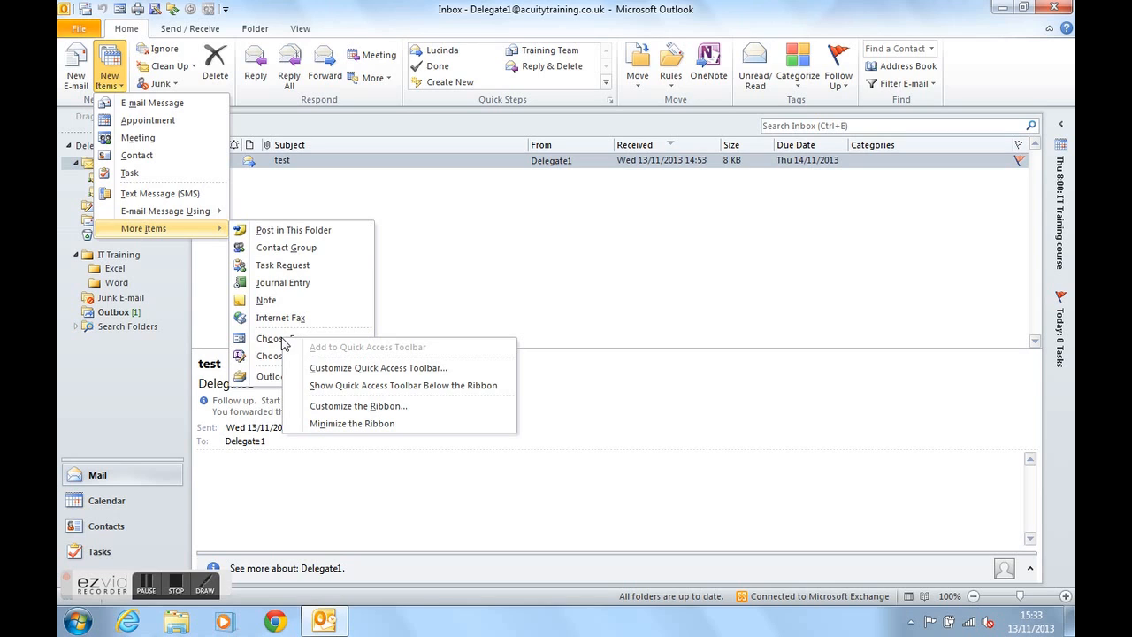
pyautogui.moveTo(349, 354)
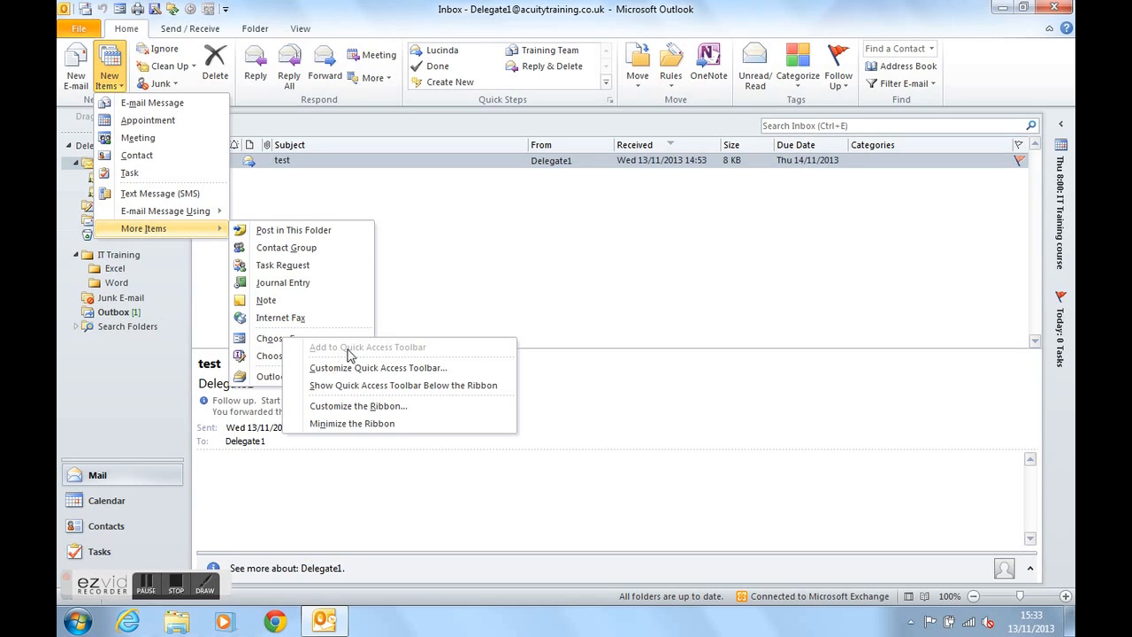
pyautogui.moveTo(388, 352)
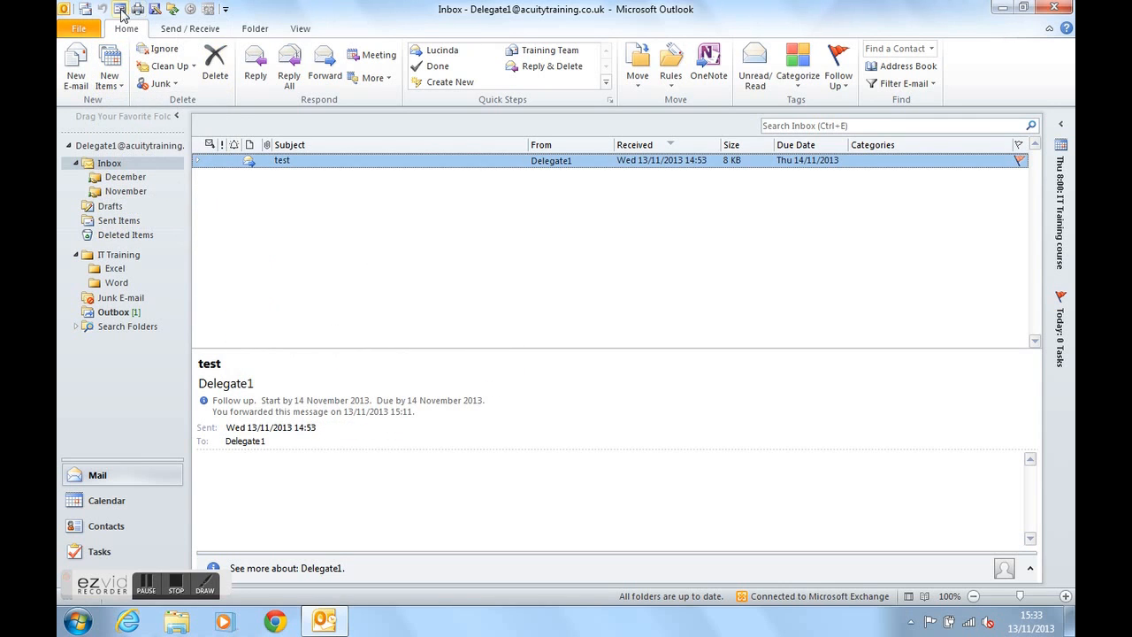
pyautogui.moveTo(120, 9)
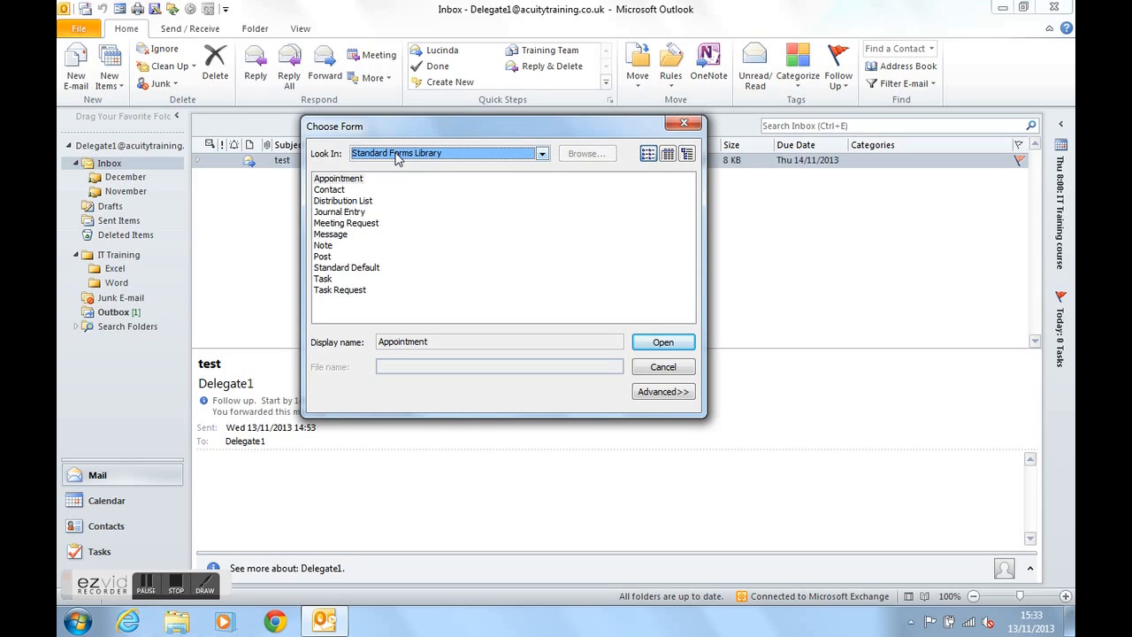
# In Choose Form, pick User Templates in File System and open the thank-you template as a new message
pyautogui.click(542, 152)
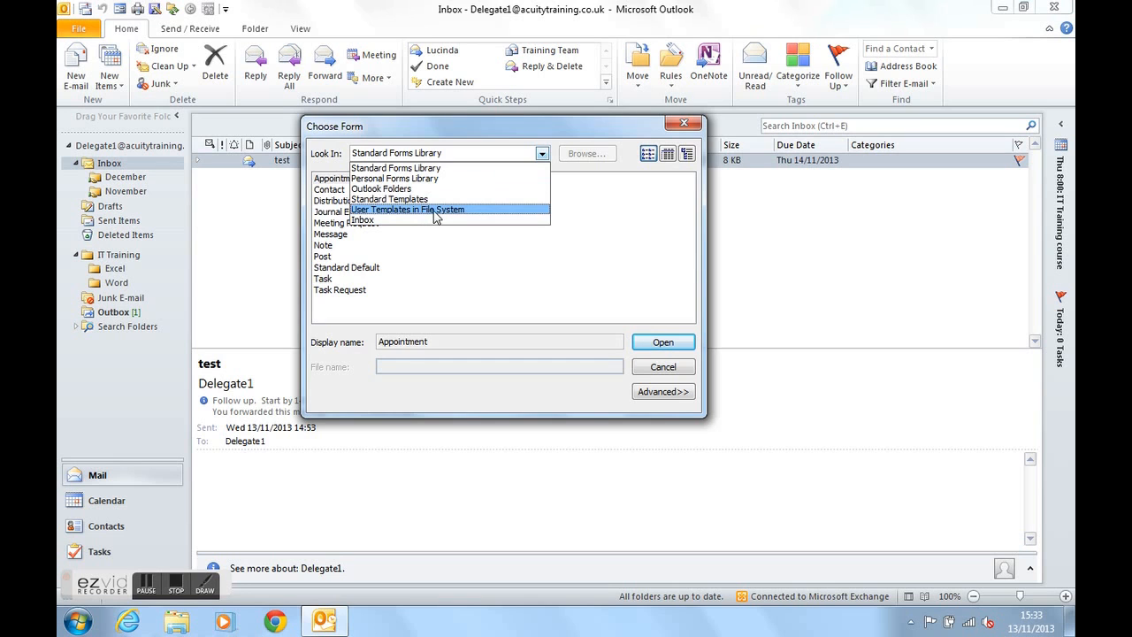
pyautogui.click(407, 209)
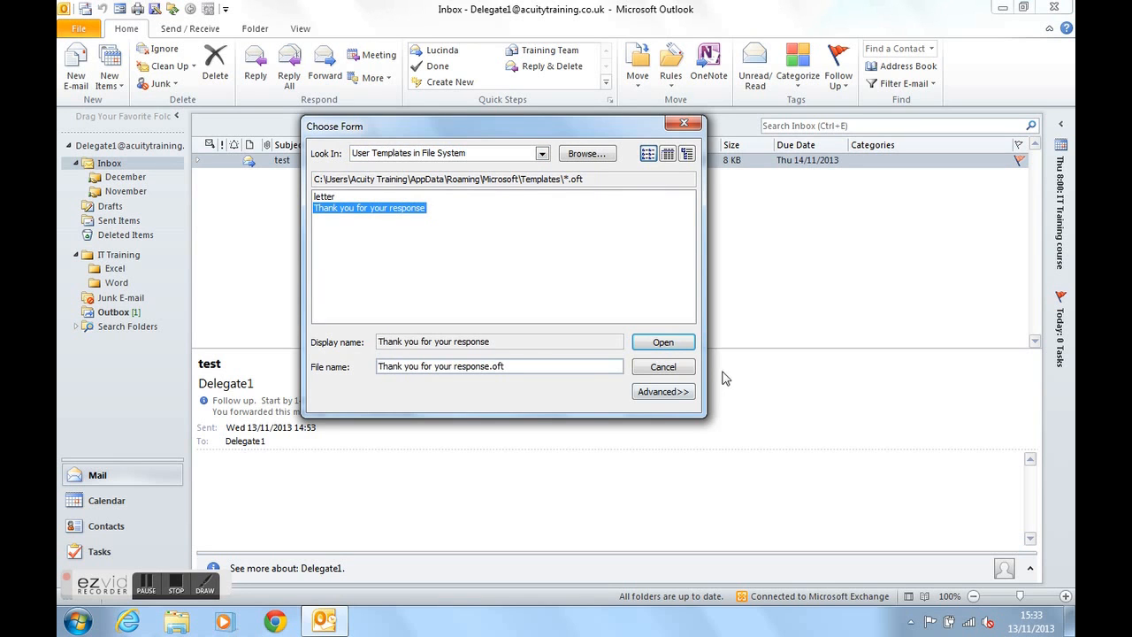
pyautogui.click(662, 343)
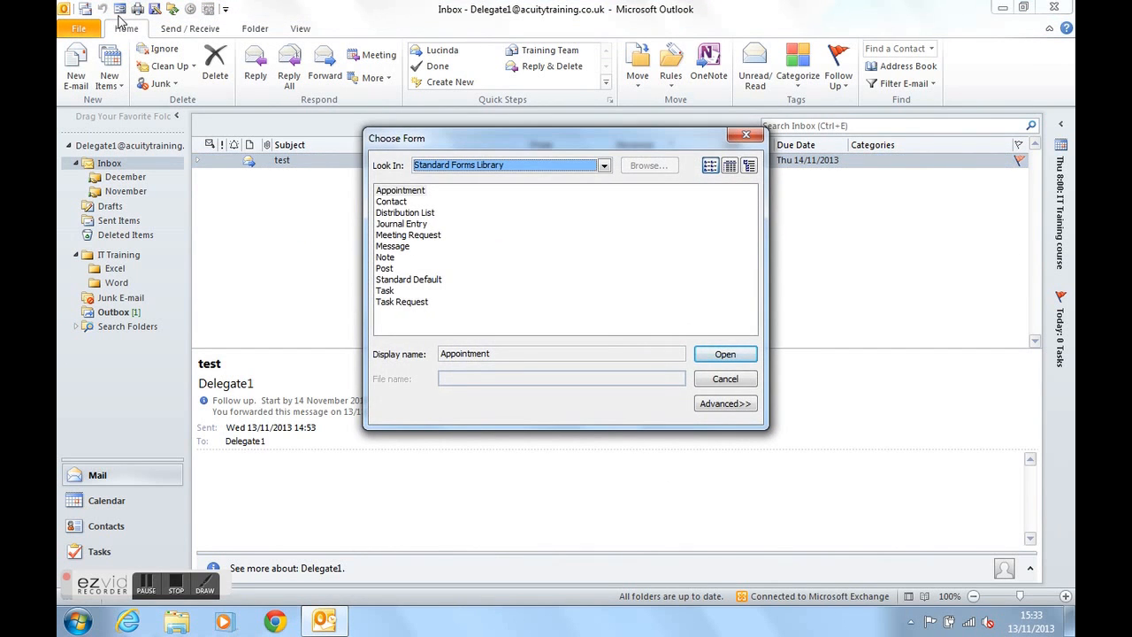
pyautogui.click(605, 166)
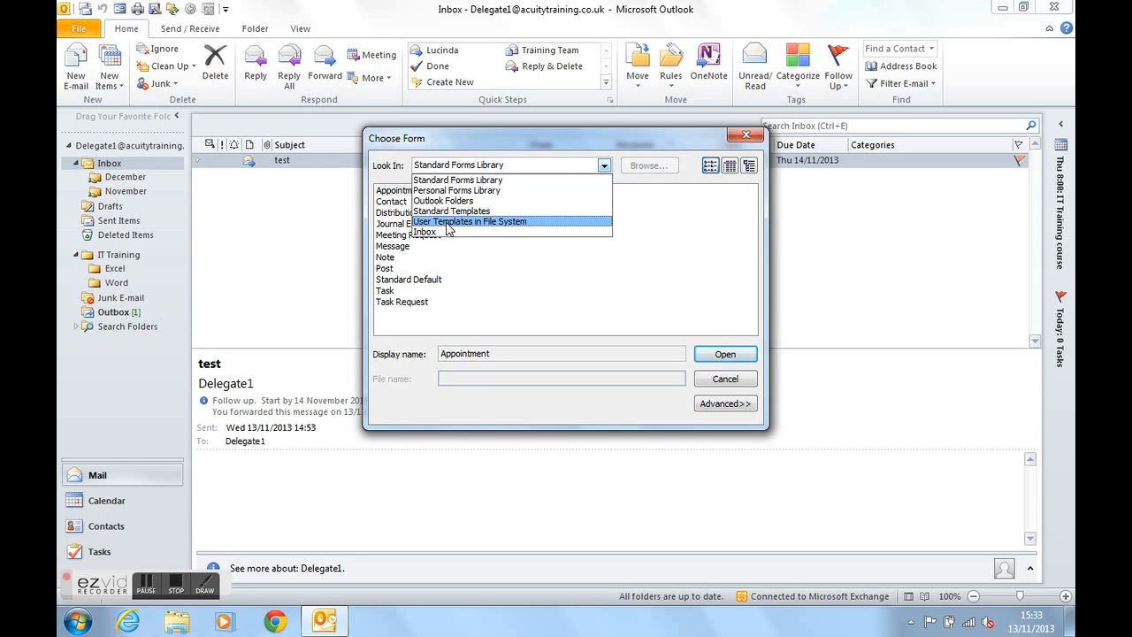
pyautogui.click(725, 354)
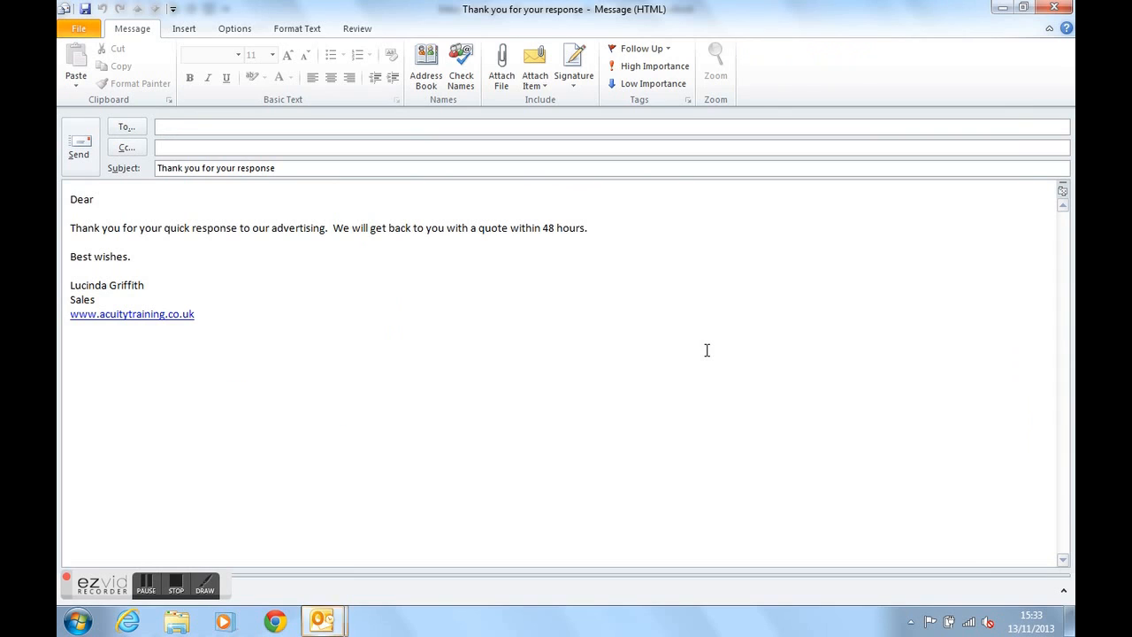